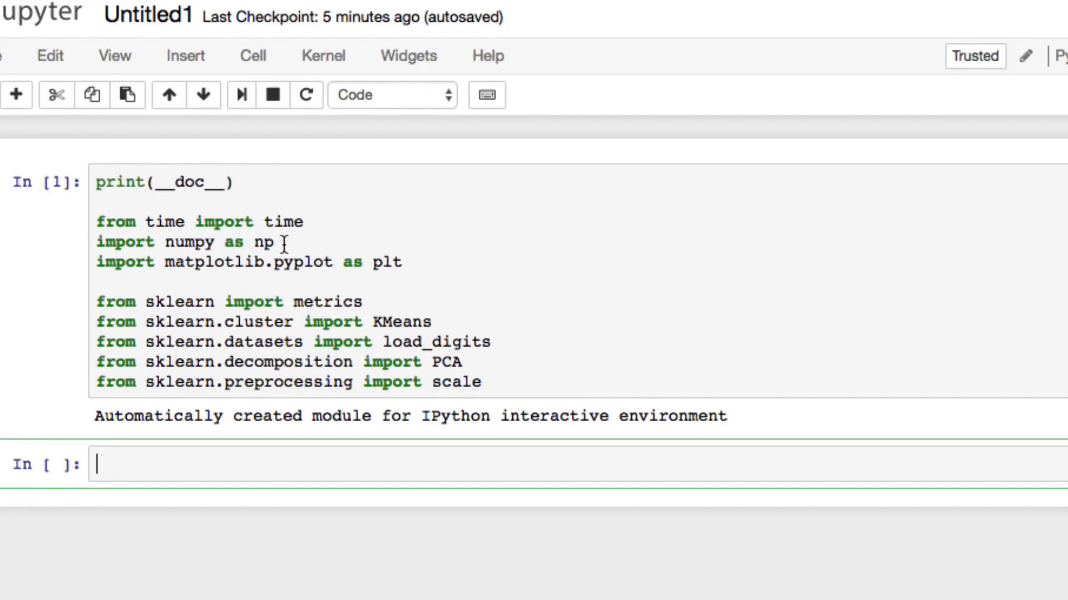
mouse_move(192, 275)
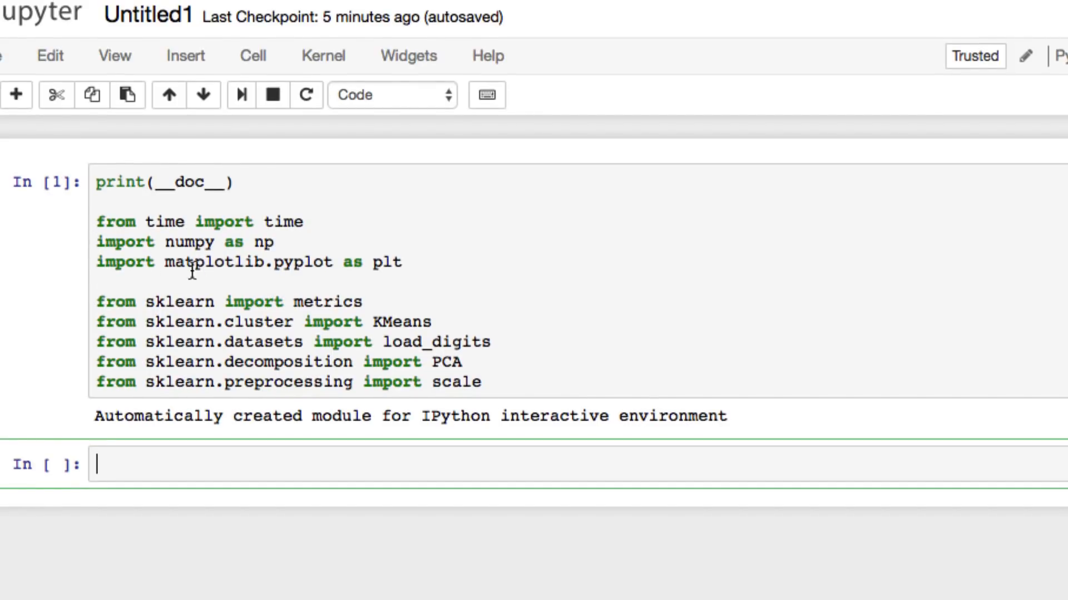
mouse_move(254, 286)
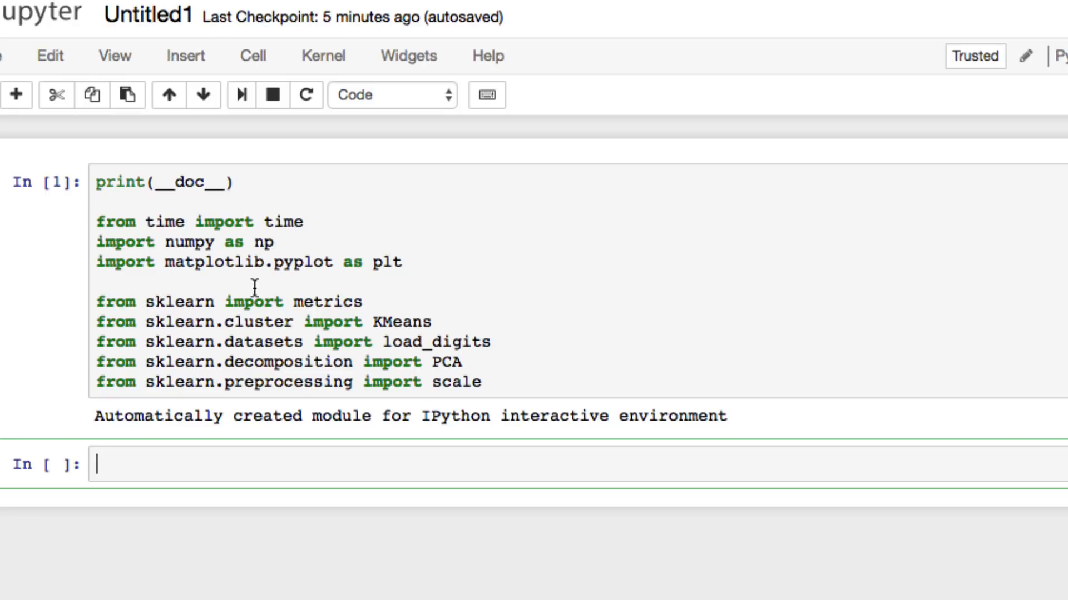
mouse_move(382, 323)
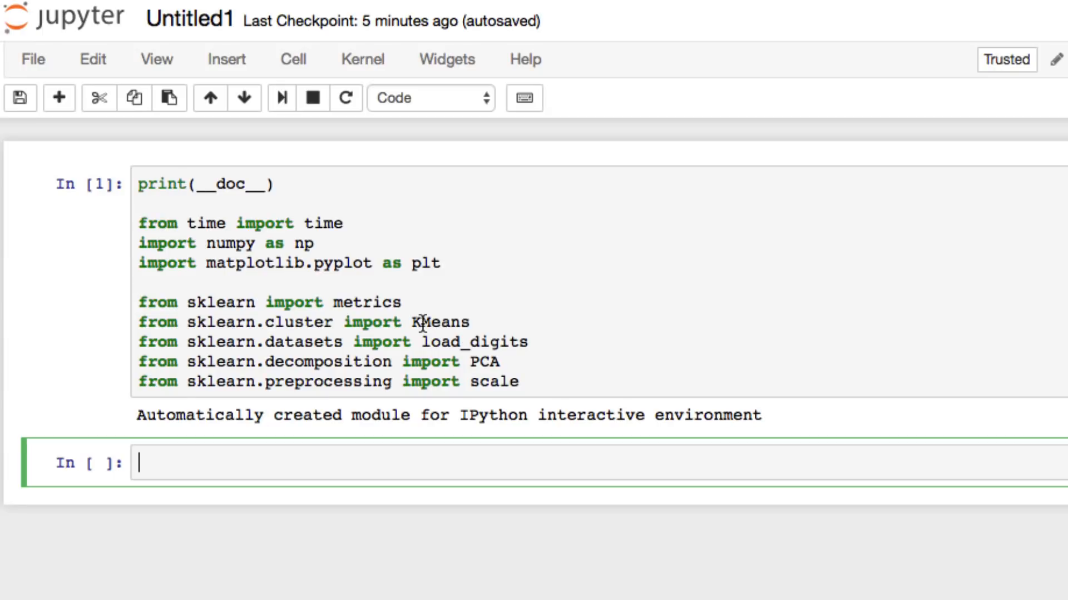
mouse_move(384, 371)
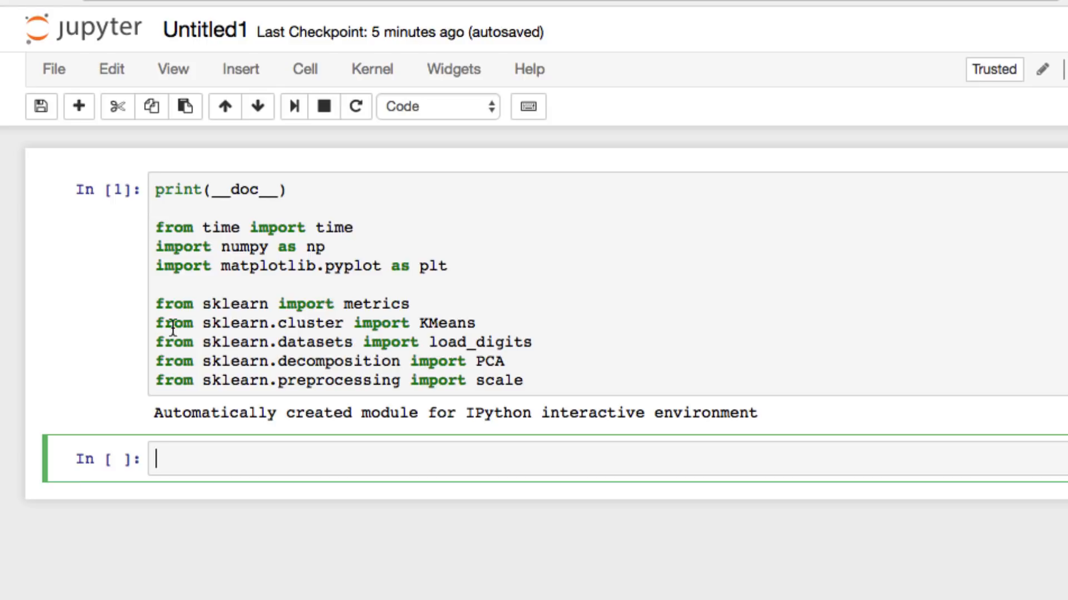
mouse_move(369, 344)
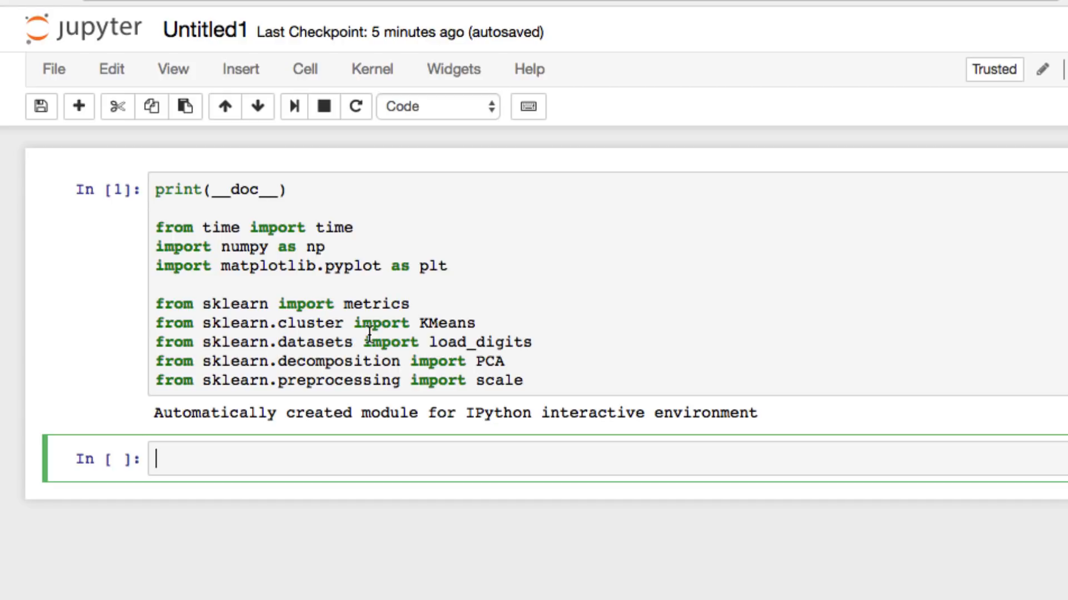
mouse_move(368, 468)
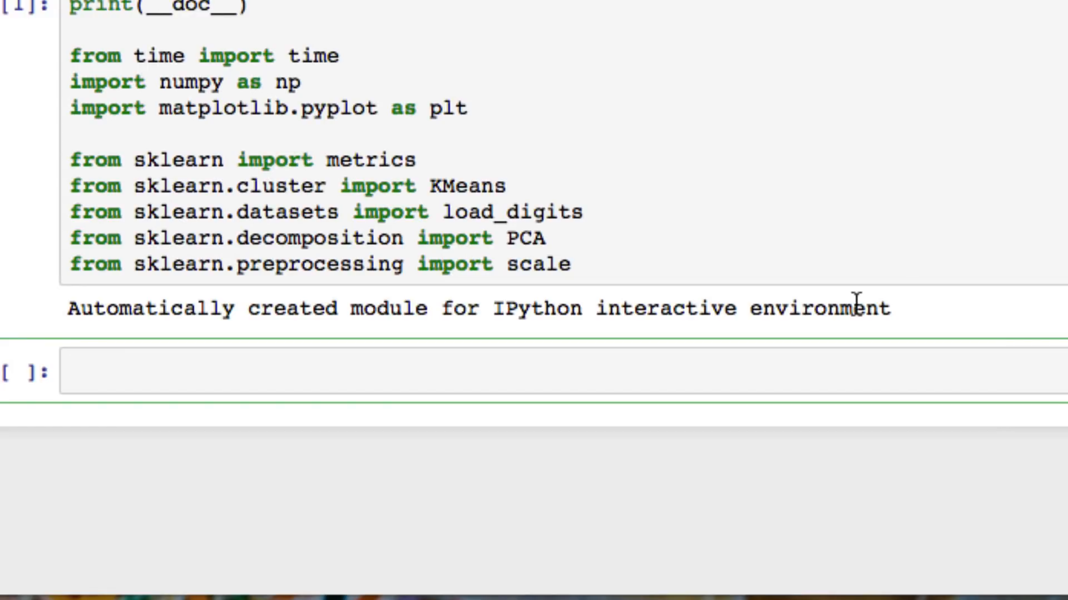
Step: Write np.random.seed(42) in the new cell
text(np.)
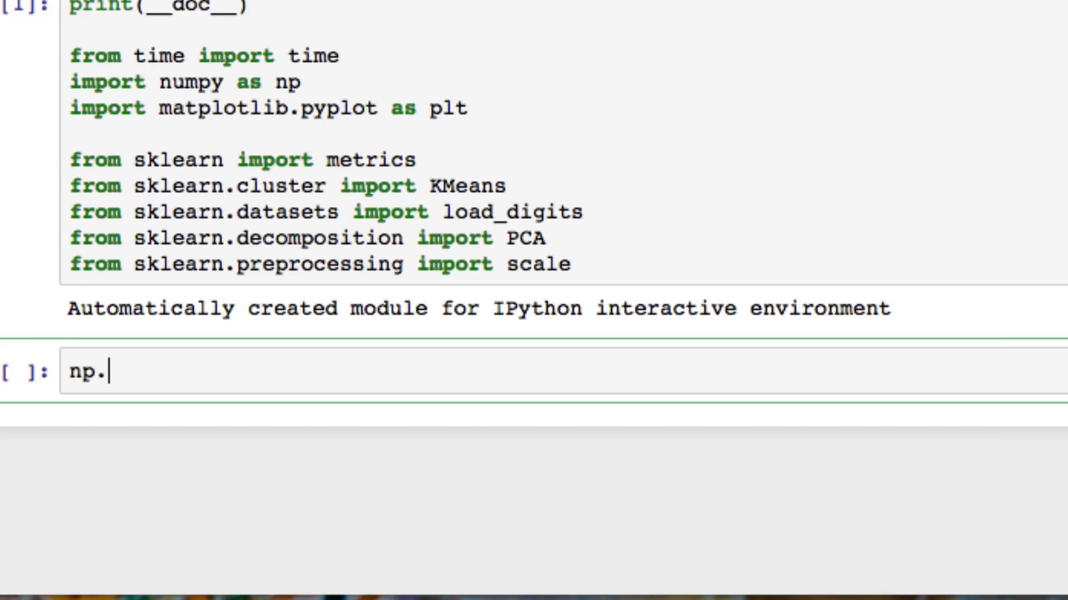
text(random)
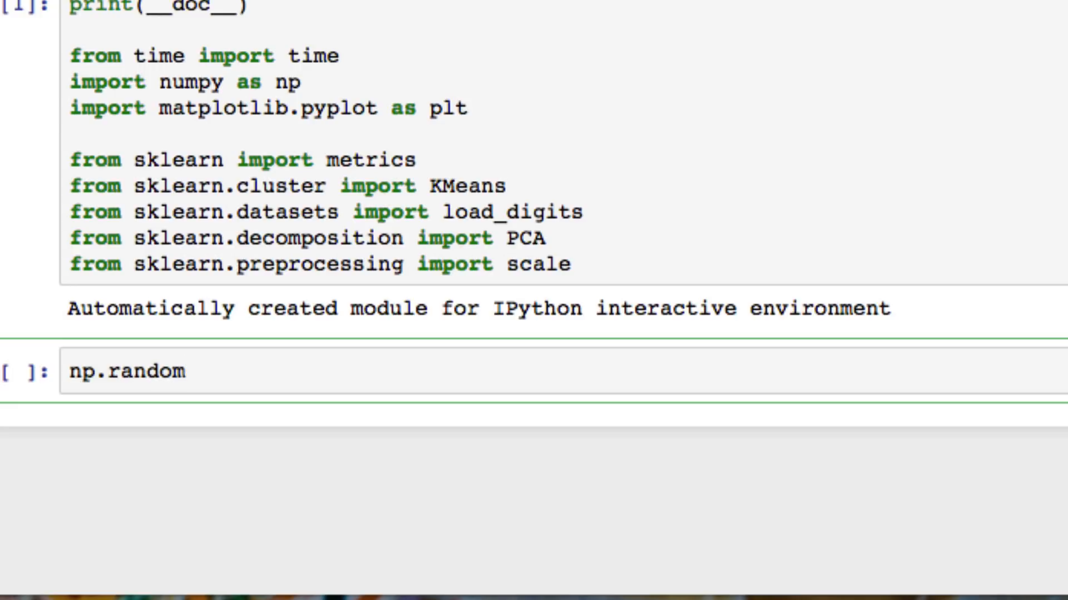
click(184, 371)
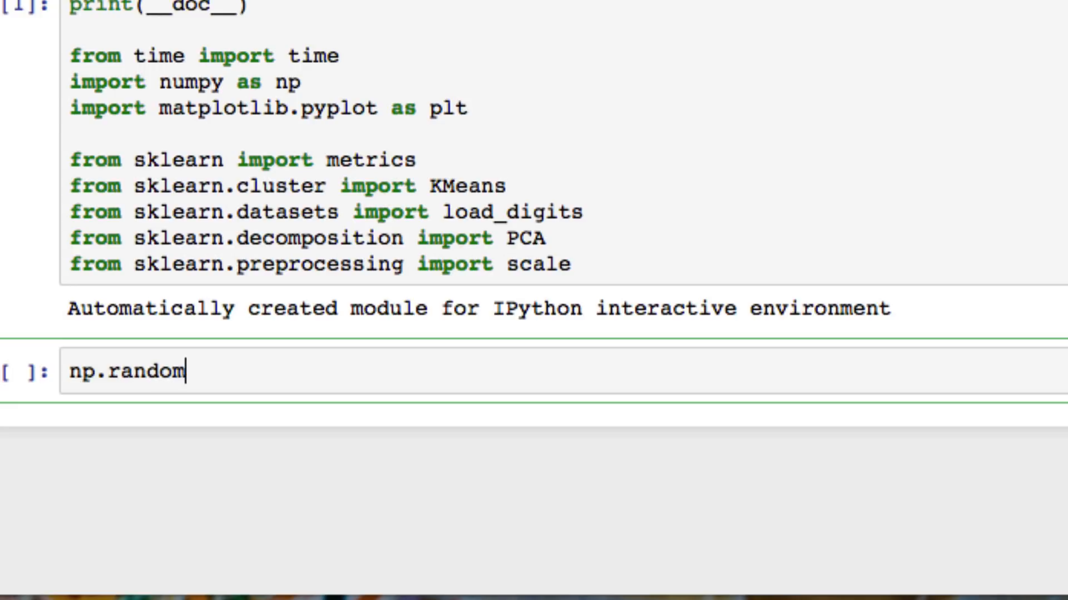
text(.seed(4))
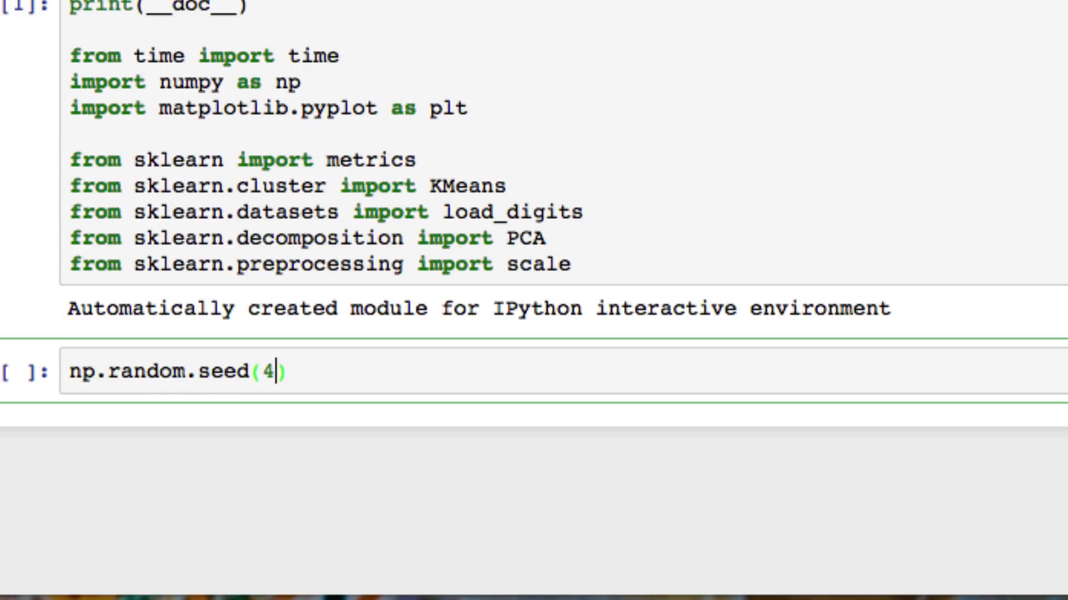
text(2)
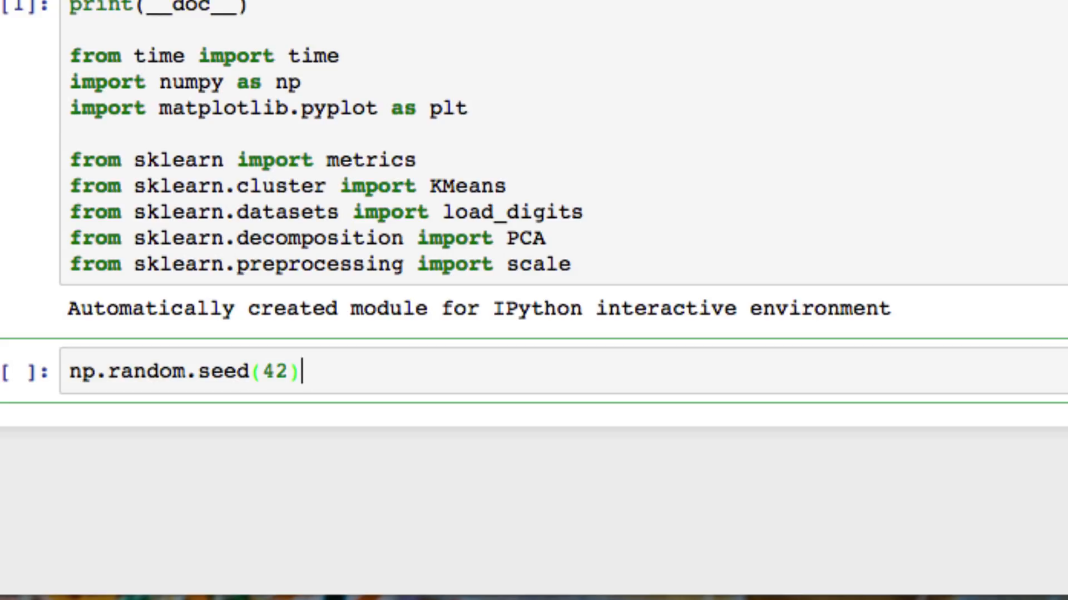
Step: Add digits = load_digits() and data = scale(digits.data) on the following lines
text(di)
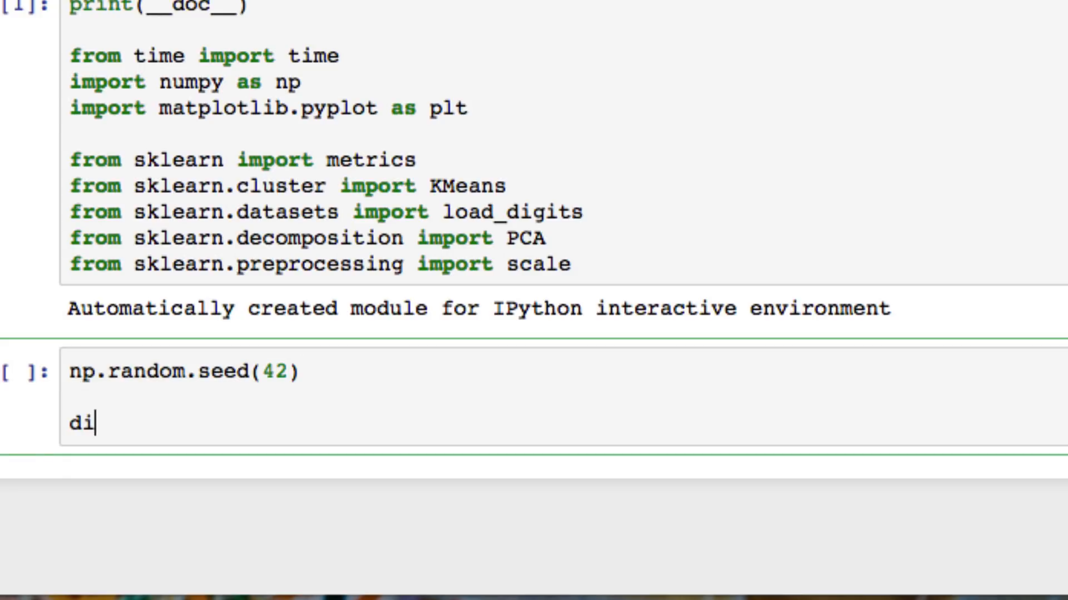
text(gits =)
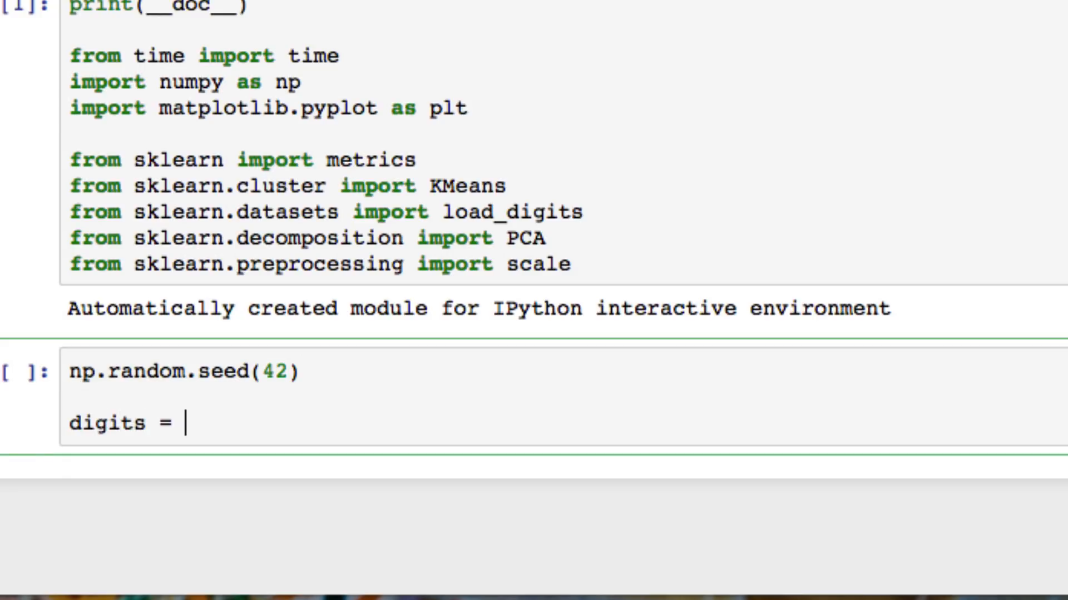
text(load)
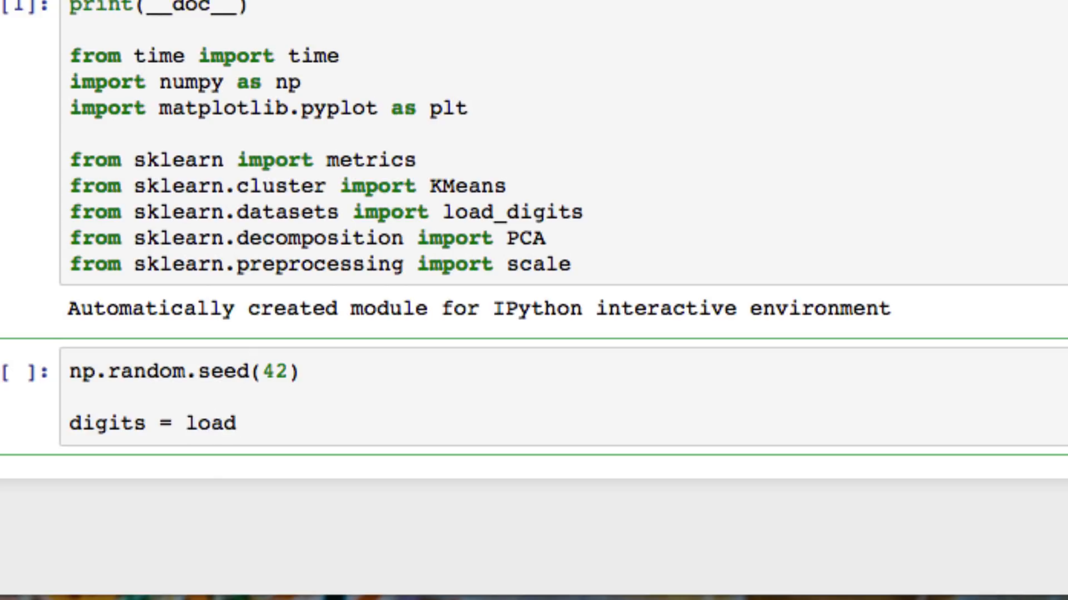
text(_digits())
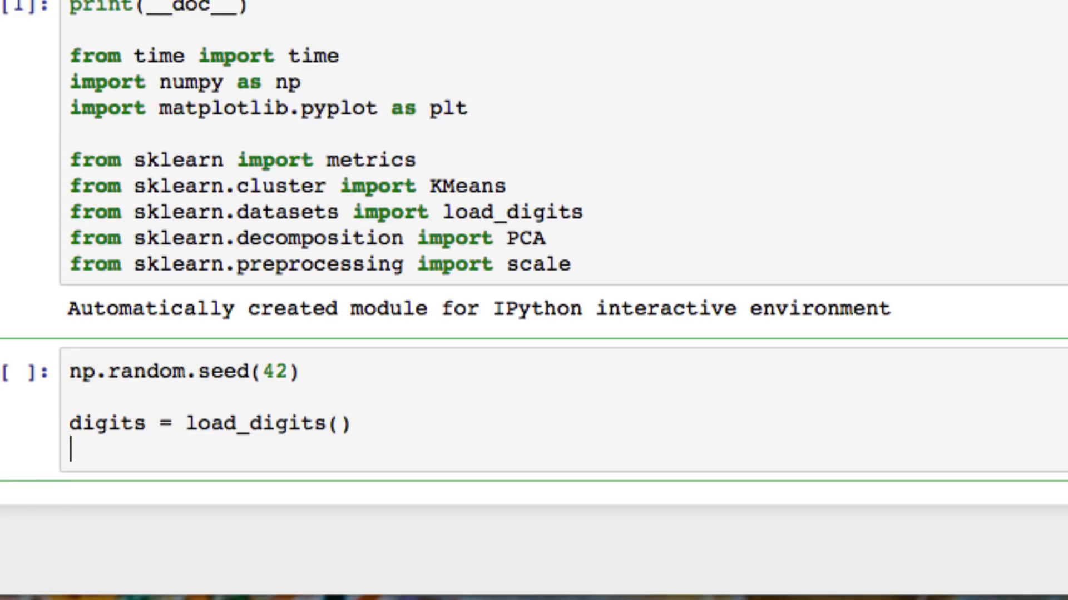
text(data = s)
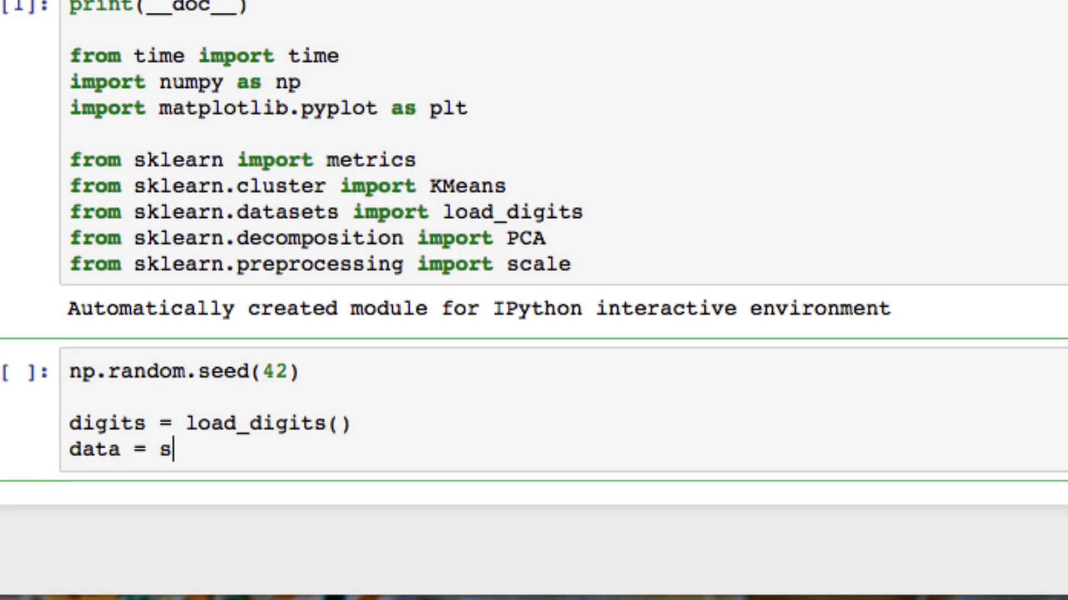
text(cale()
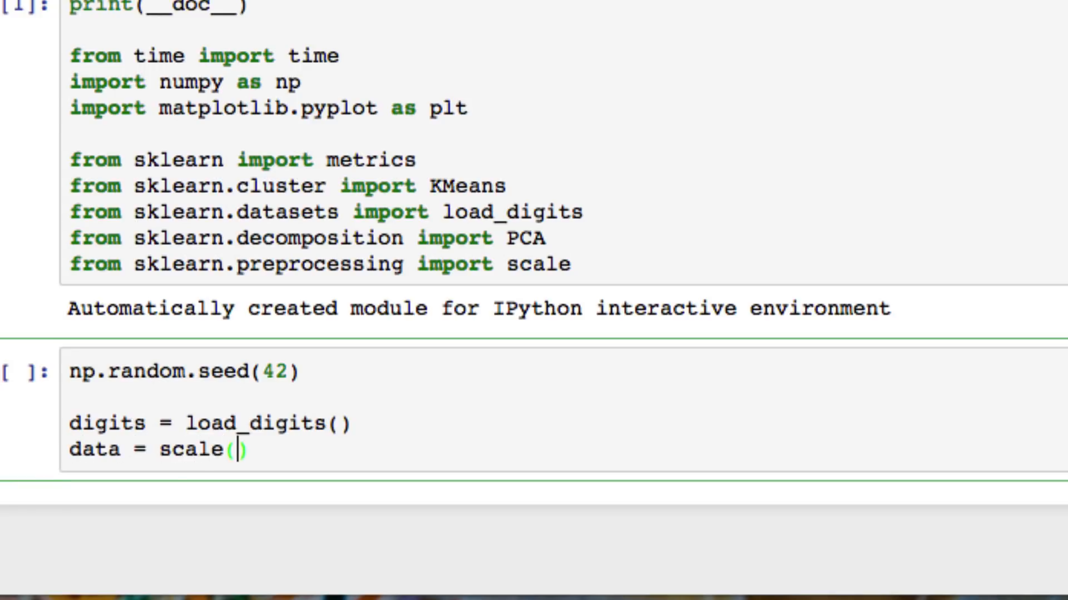
text(digits.dat)
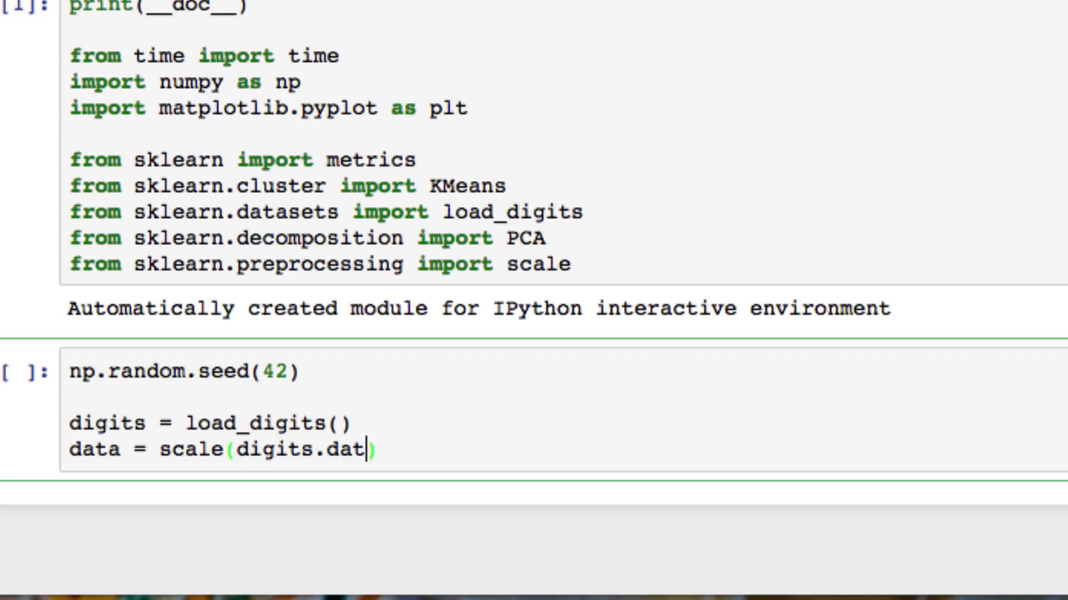
text(a)
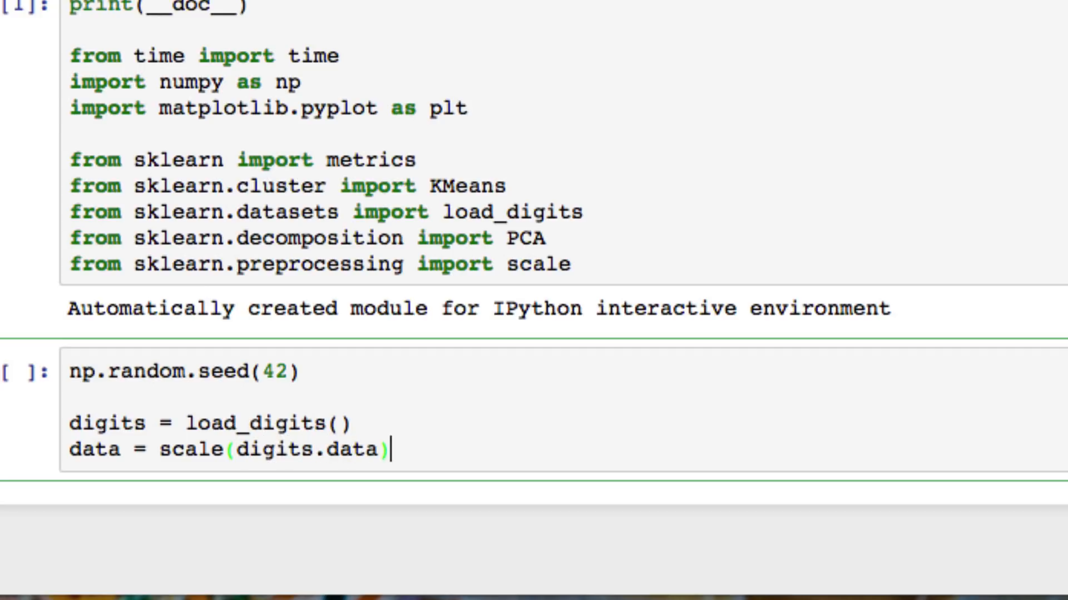
Step: Add n_samples, n_features = data.shape to the cell
text(n)
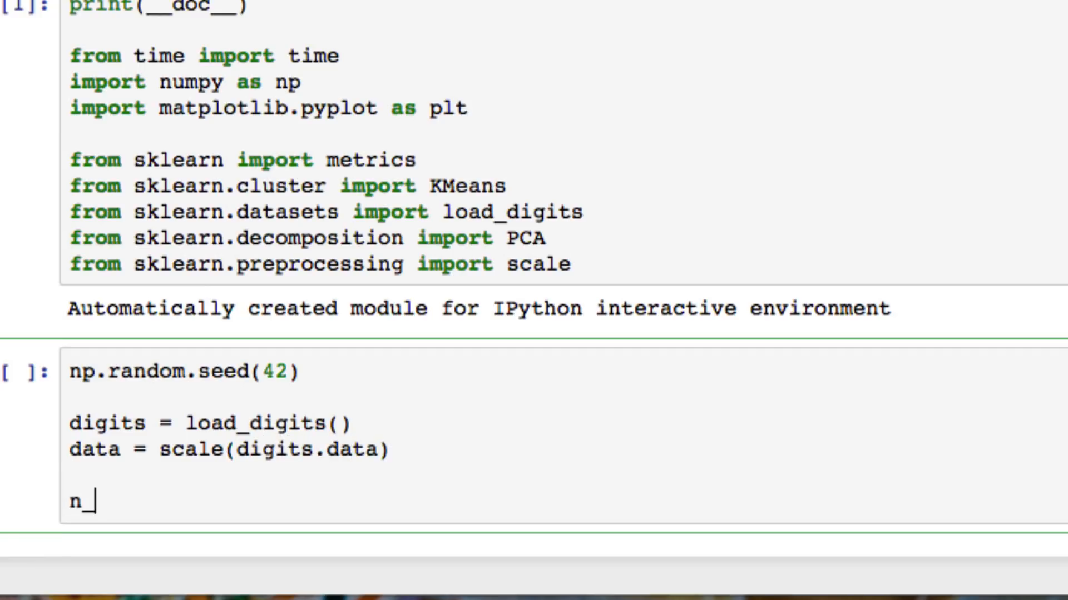
text(_sampl)
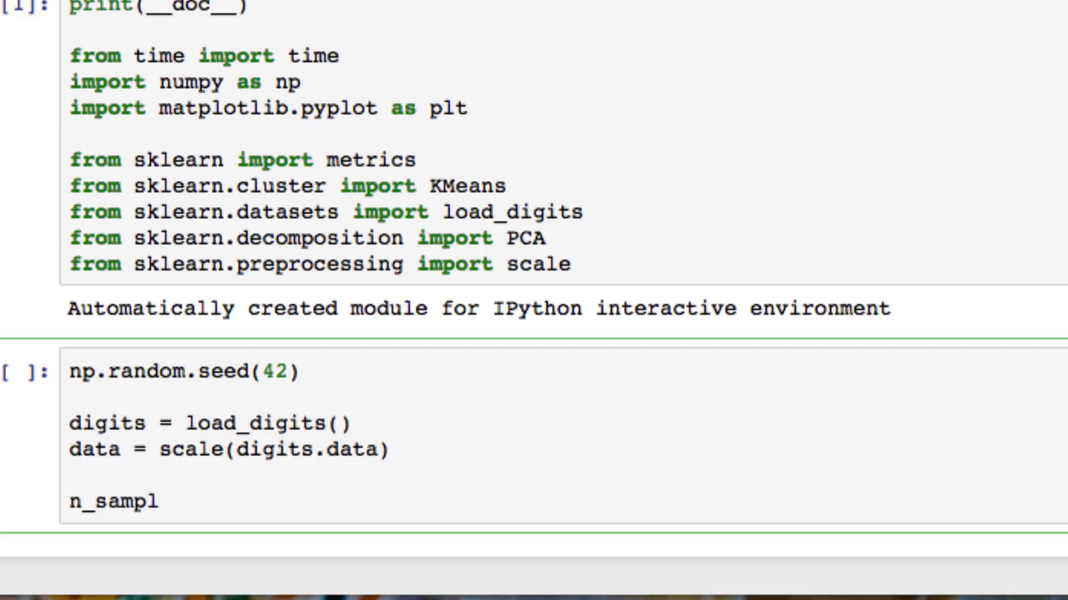
text(es, n_)
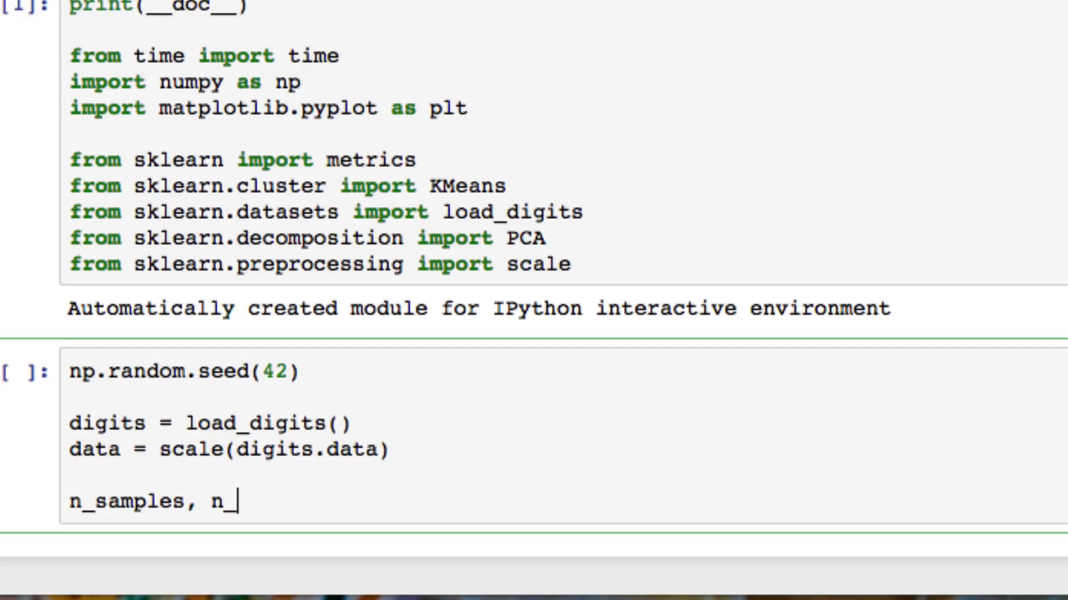
text(features = da)
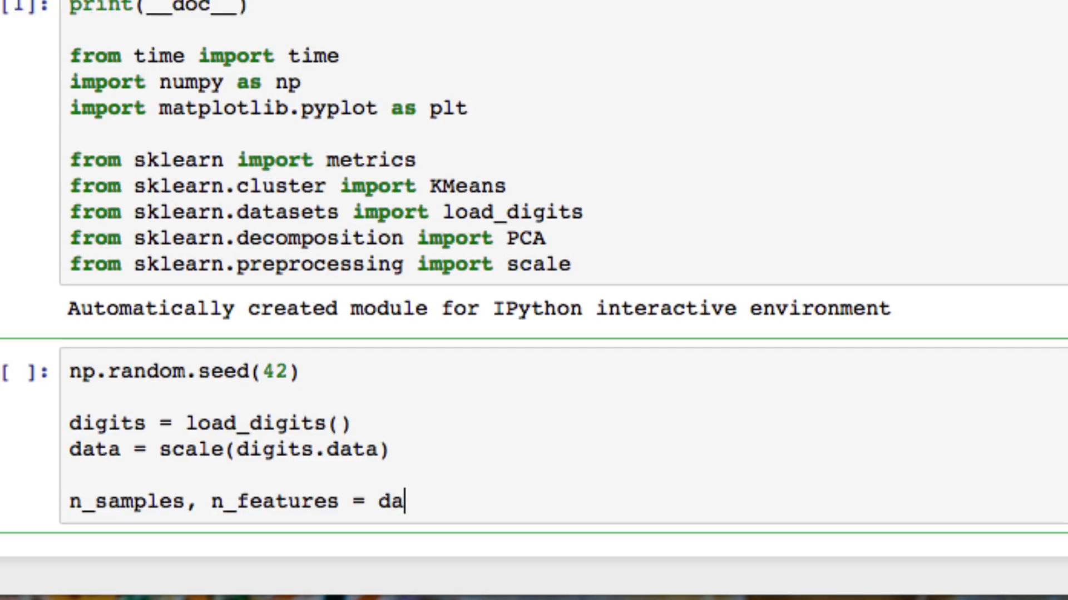
text(ta.shape)
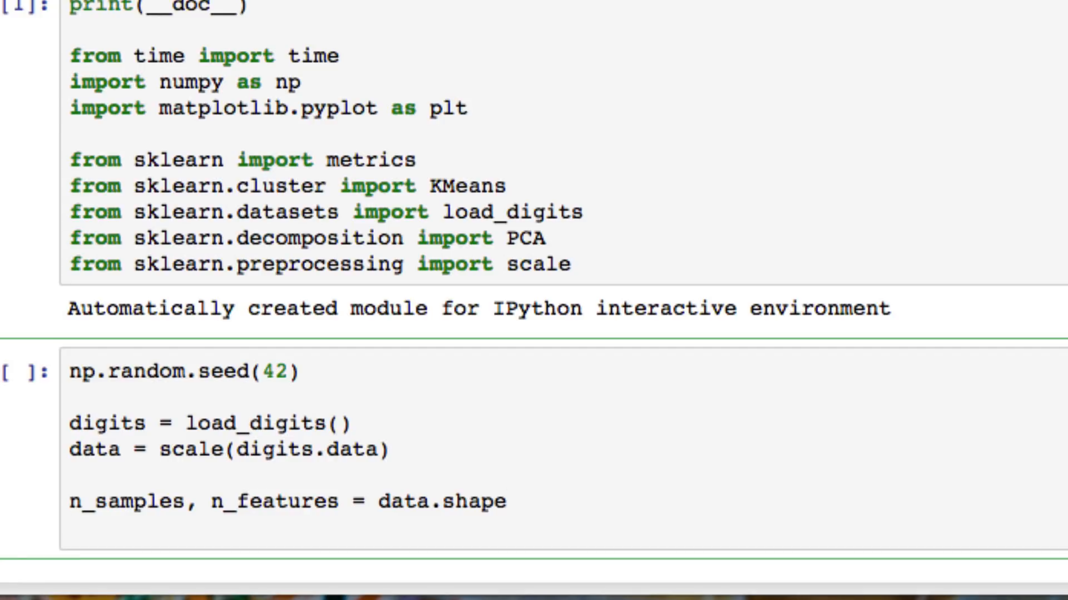
Step: Add n_digits = len(np.unique(digits.target)) and labels = digits.target
text(n)
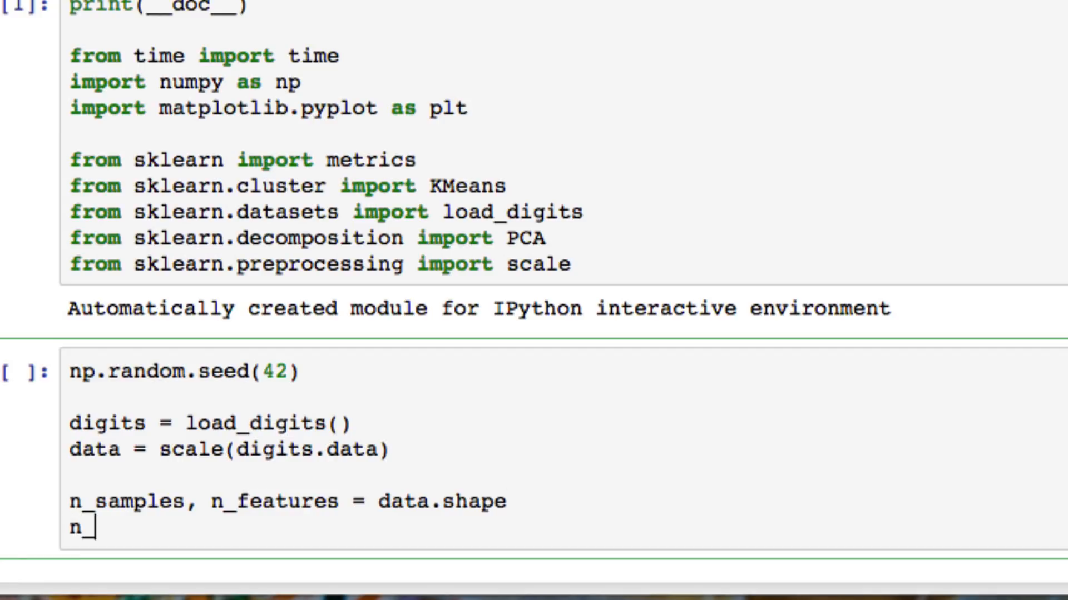
text(_digits)
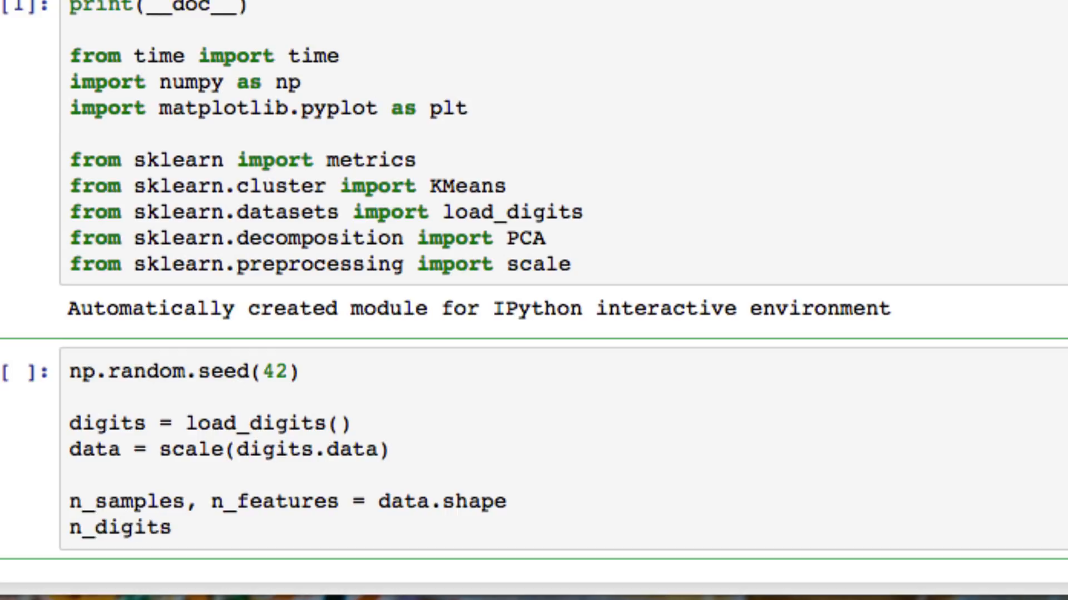
text(= len)
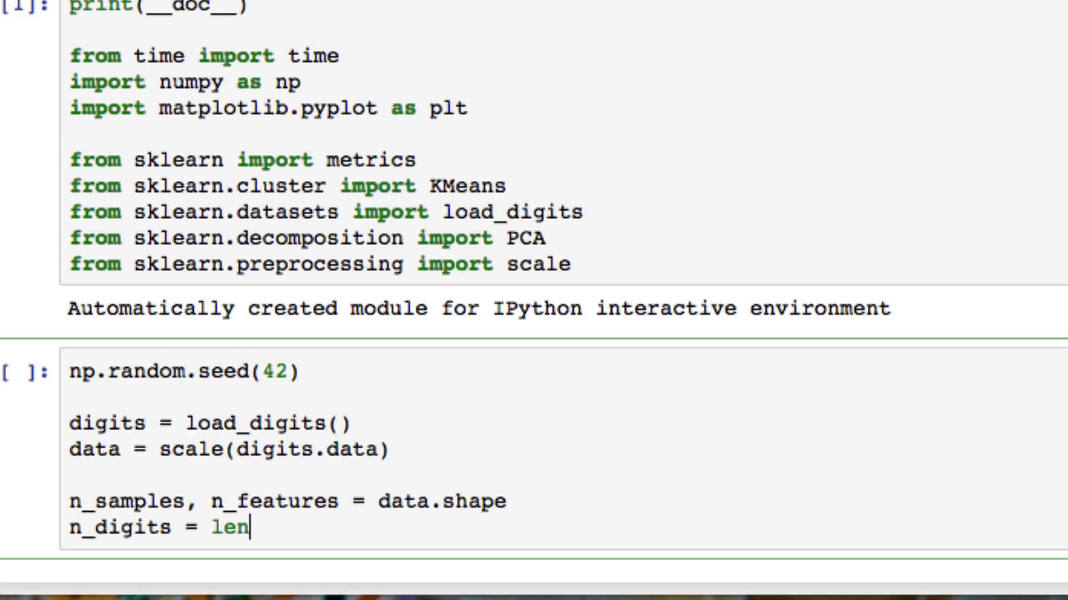
text((np.)
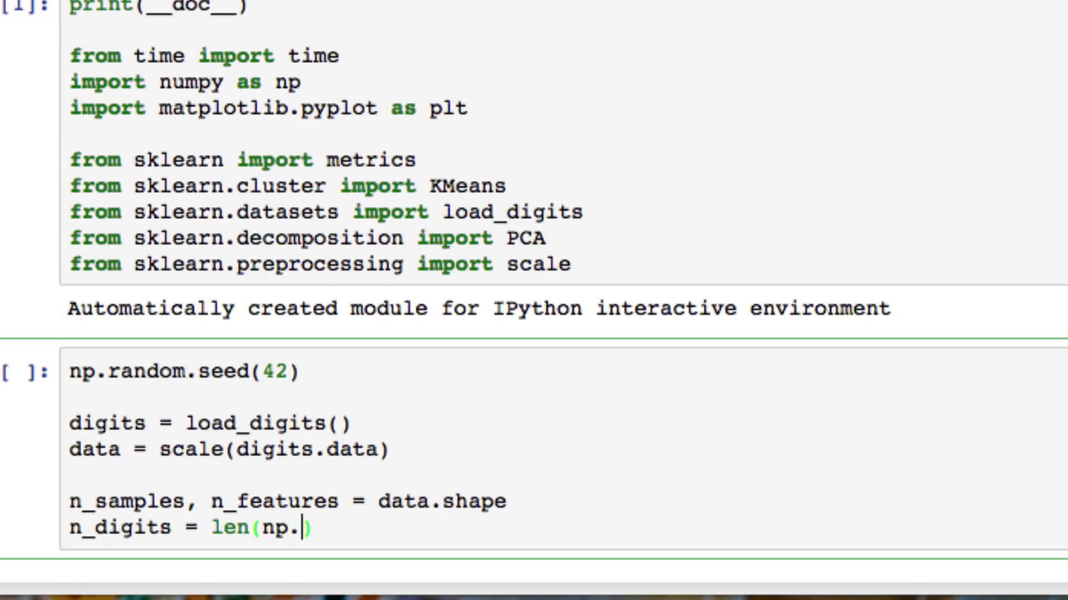
text(unique)
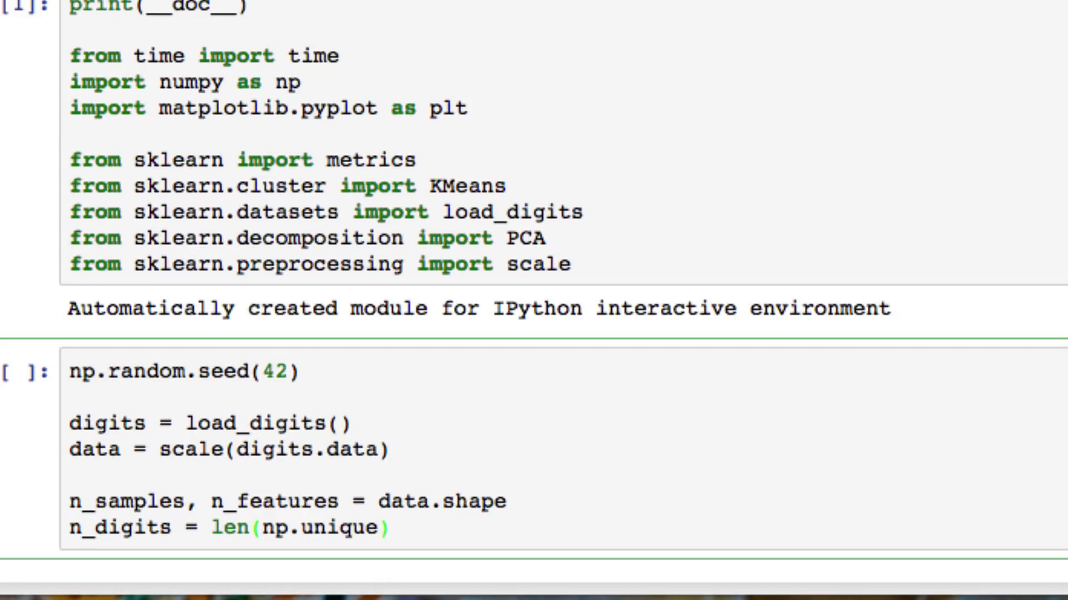
text(digits.target)
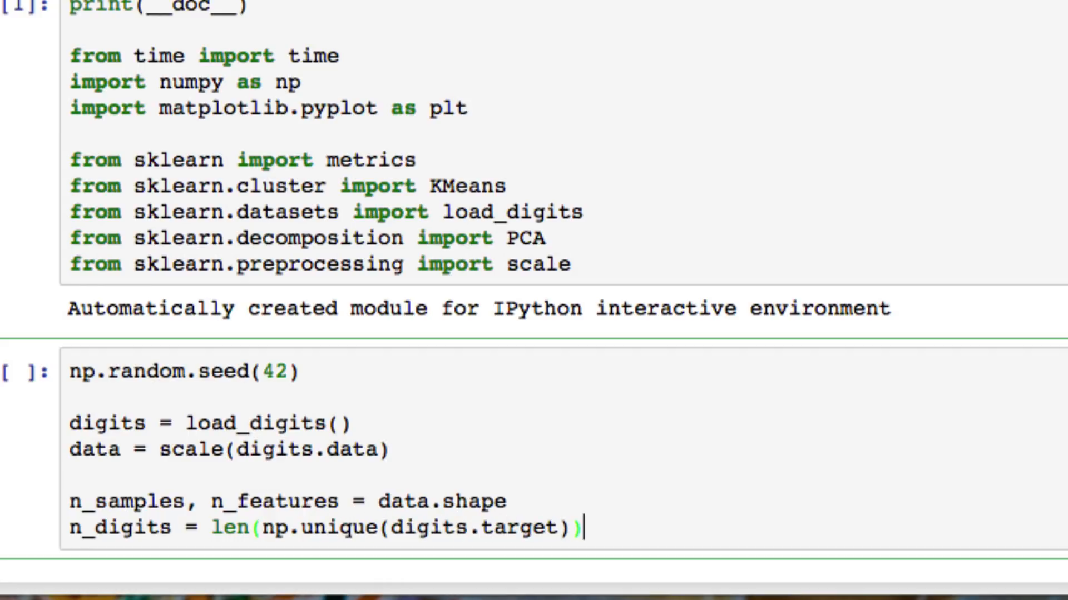
text(labels = digi)
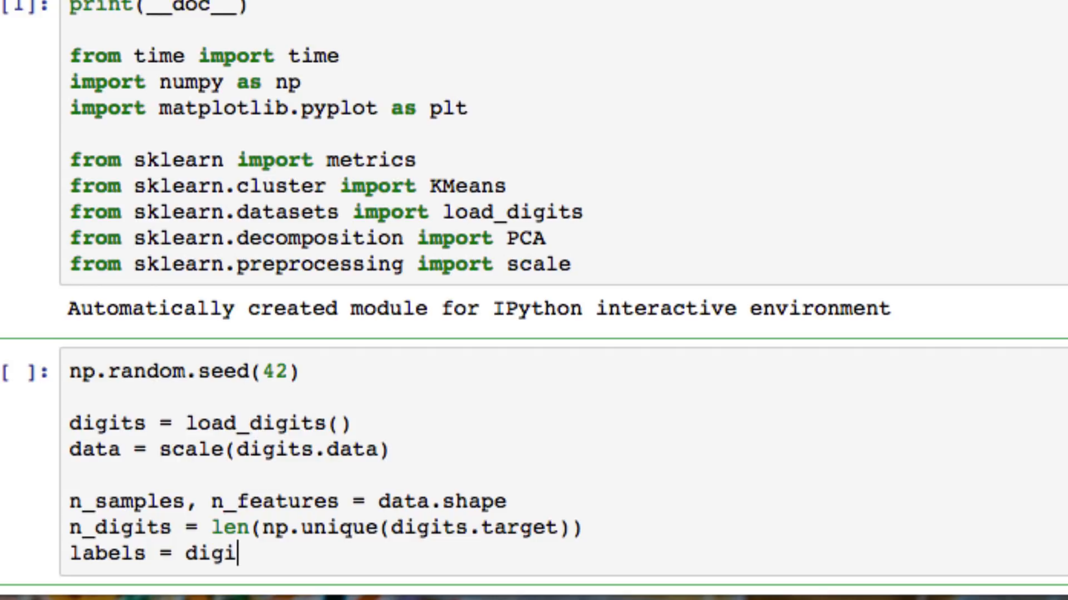
text(ts.target)
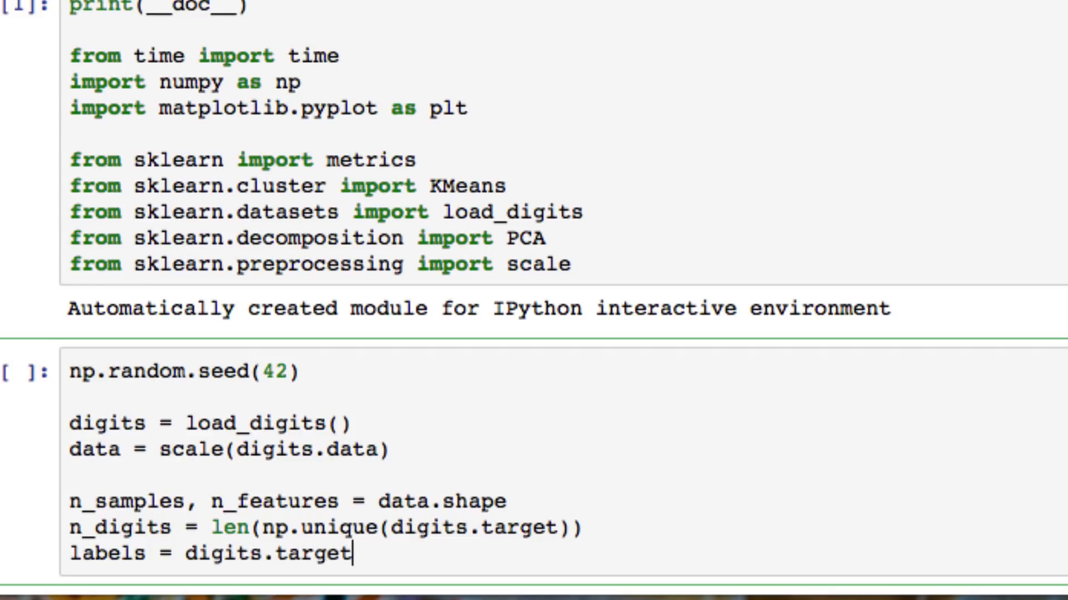
text(s)
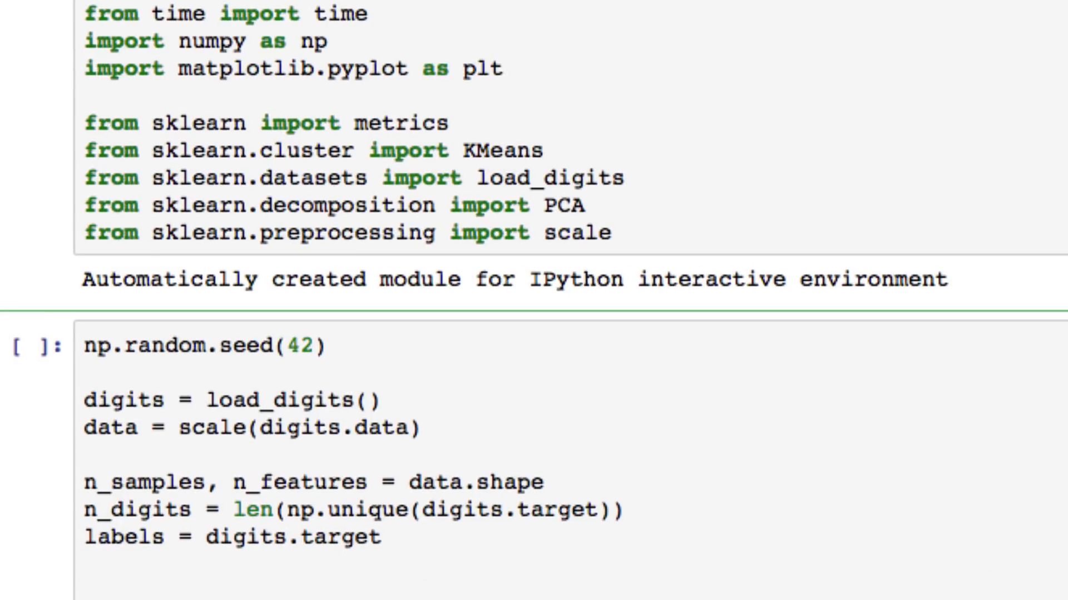
Step: Add the line sample_size = 300
text(s,)
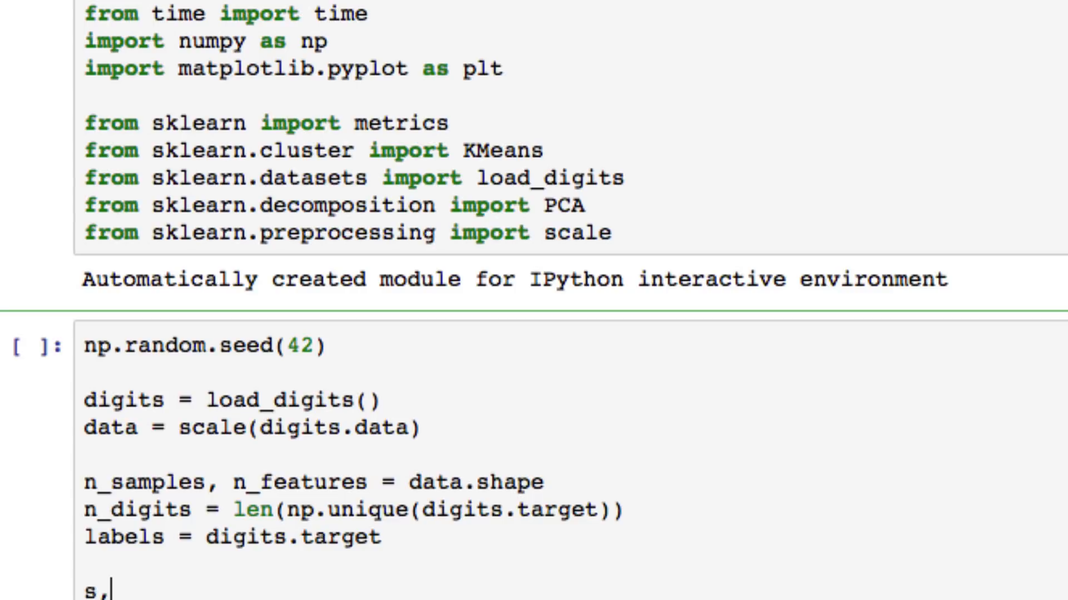
text(ample siz)
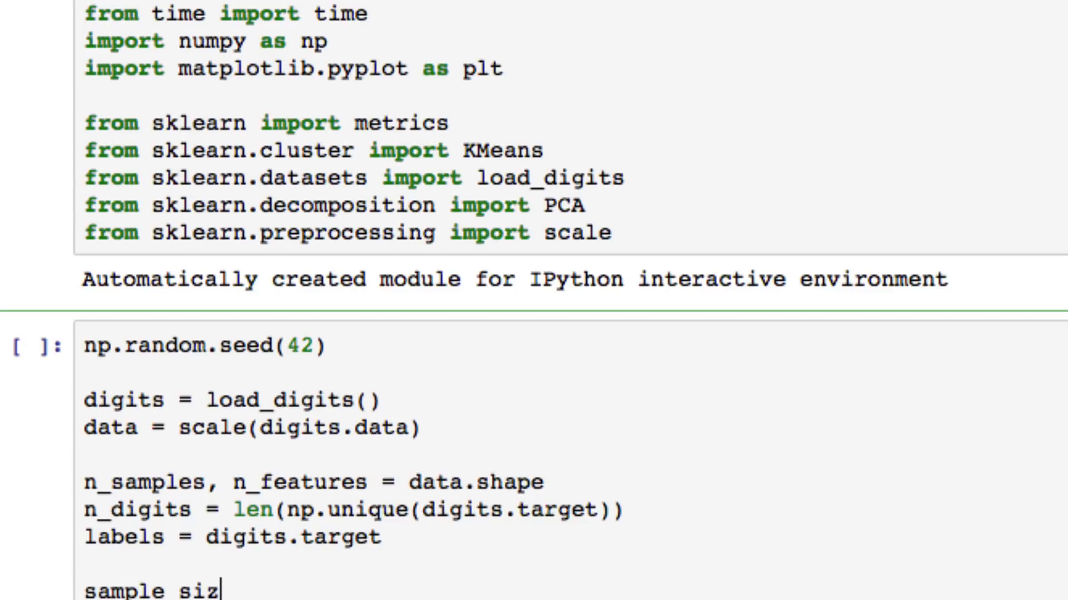
text(e = 300)
text(print)
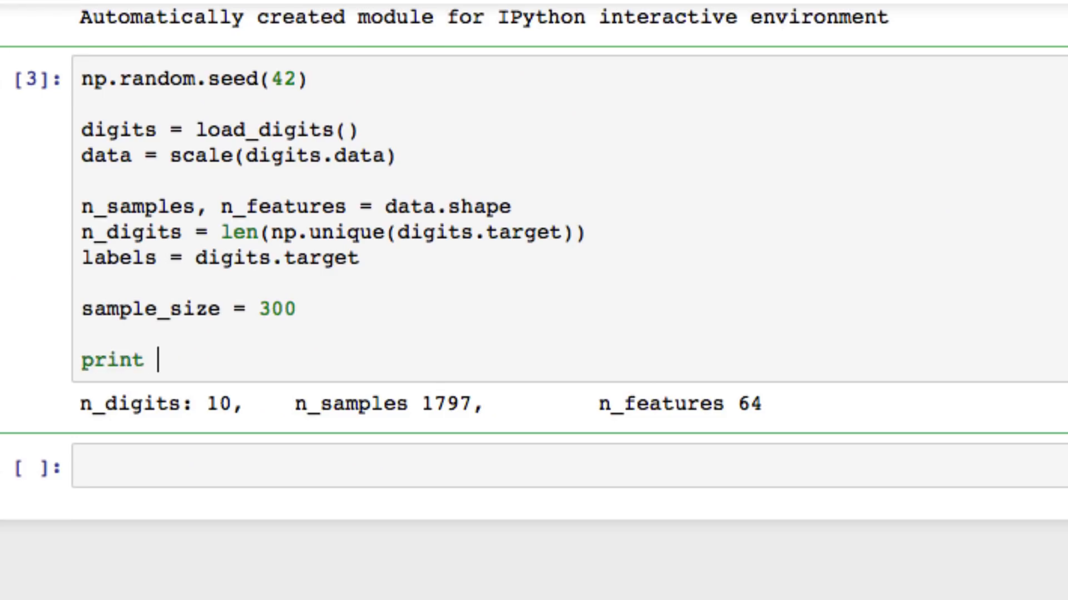
Step: Write print with format string 'n_digits: %d, \t n_samples %d, \t n_features %d'
text((''))
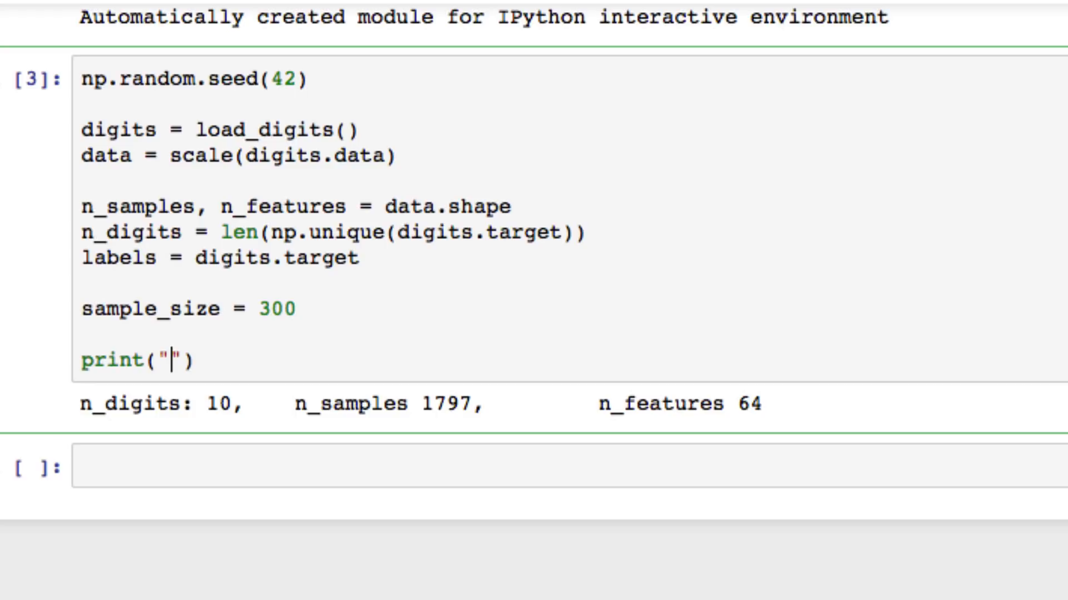
text(n_digits)
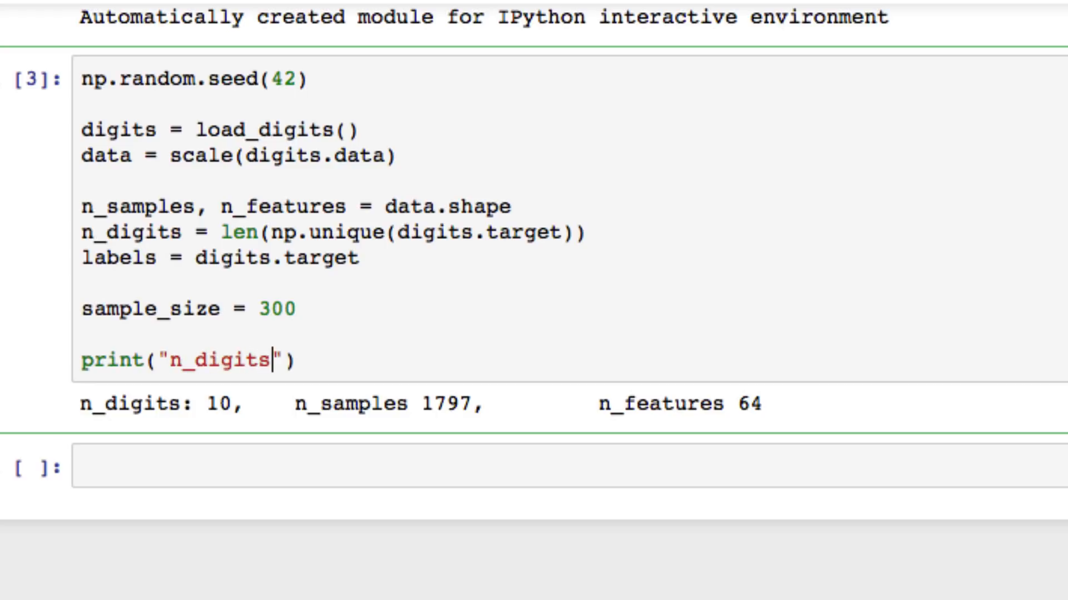
text(: %d,)
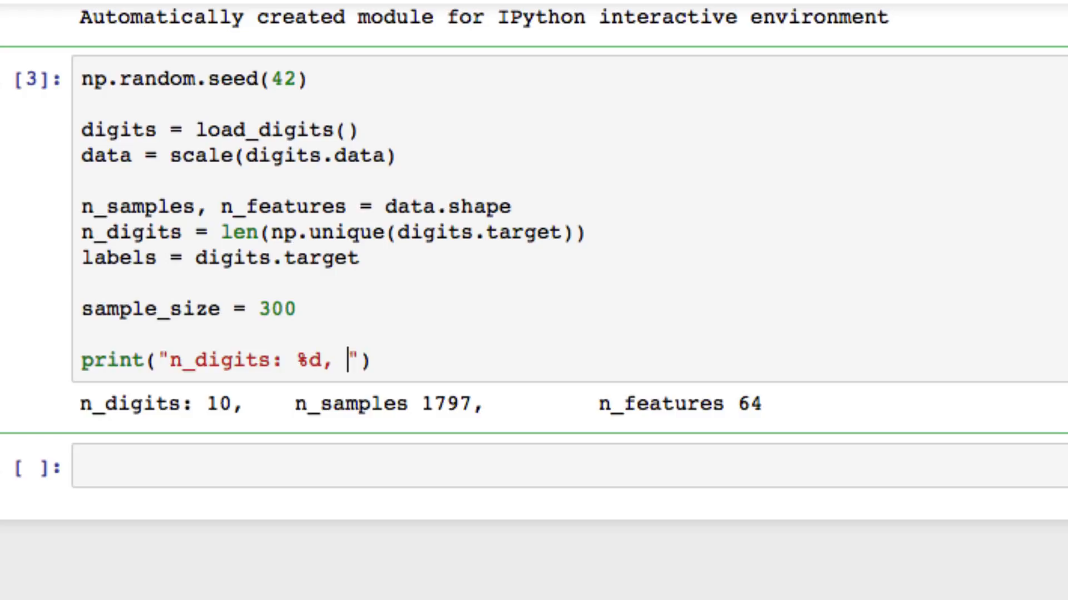
text(\t n_s)
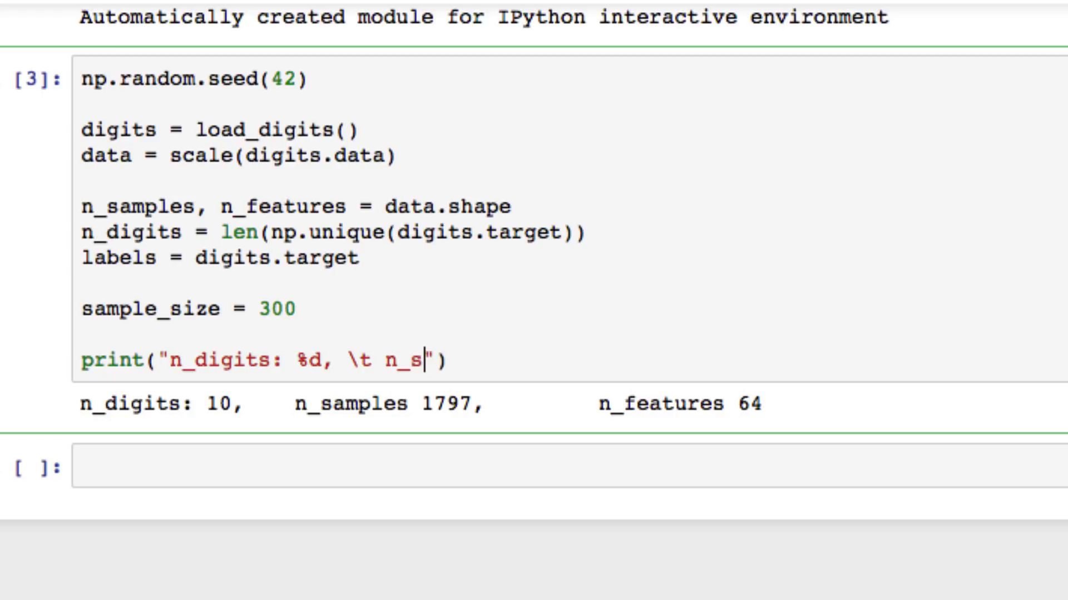
text(amples %)
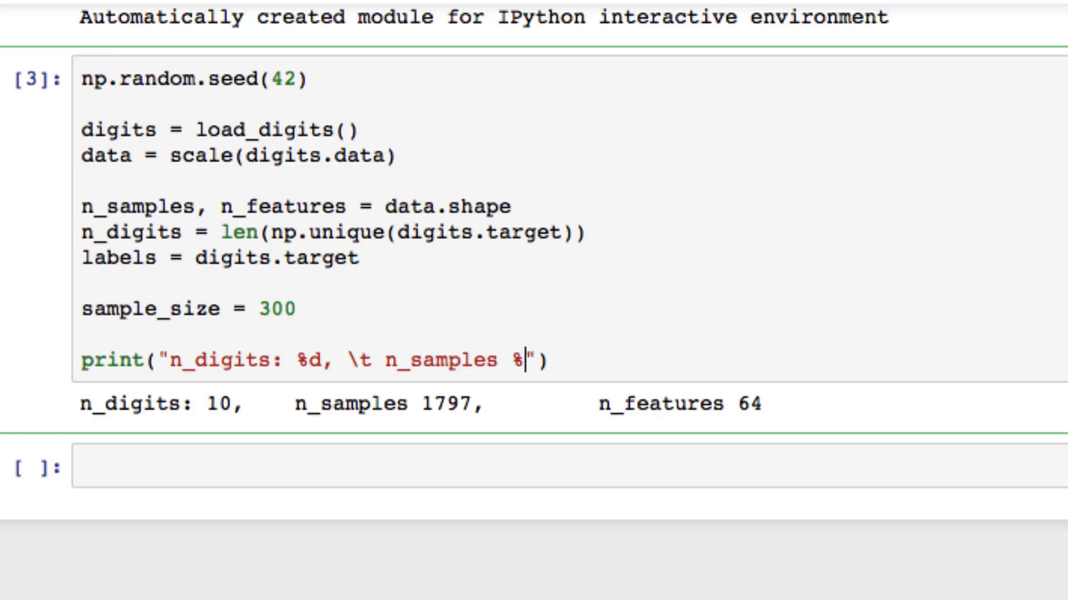
text(d,)
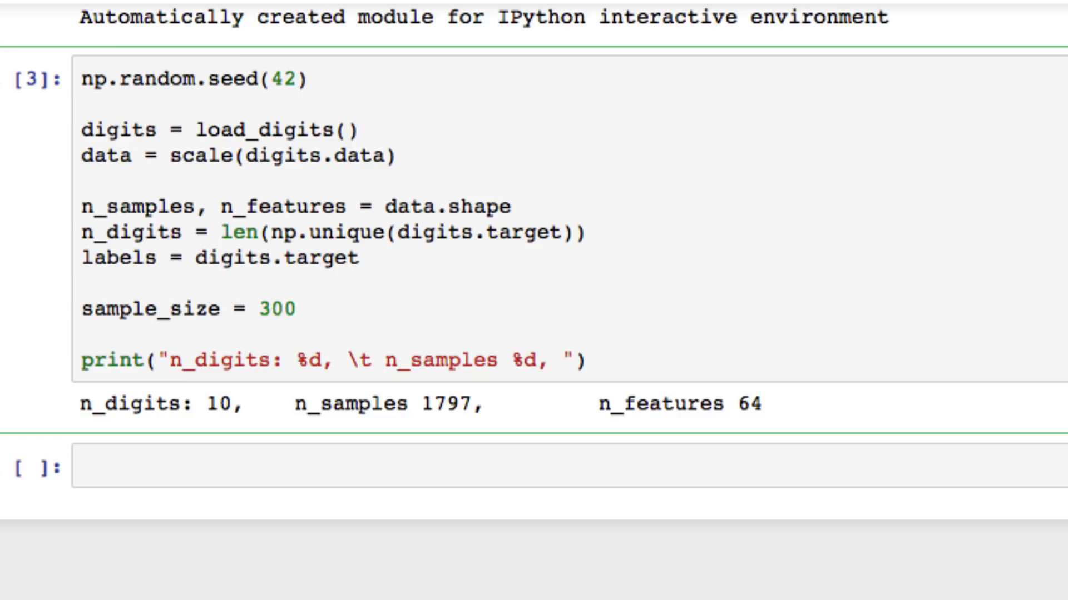
text(\t)
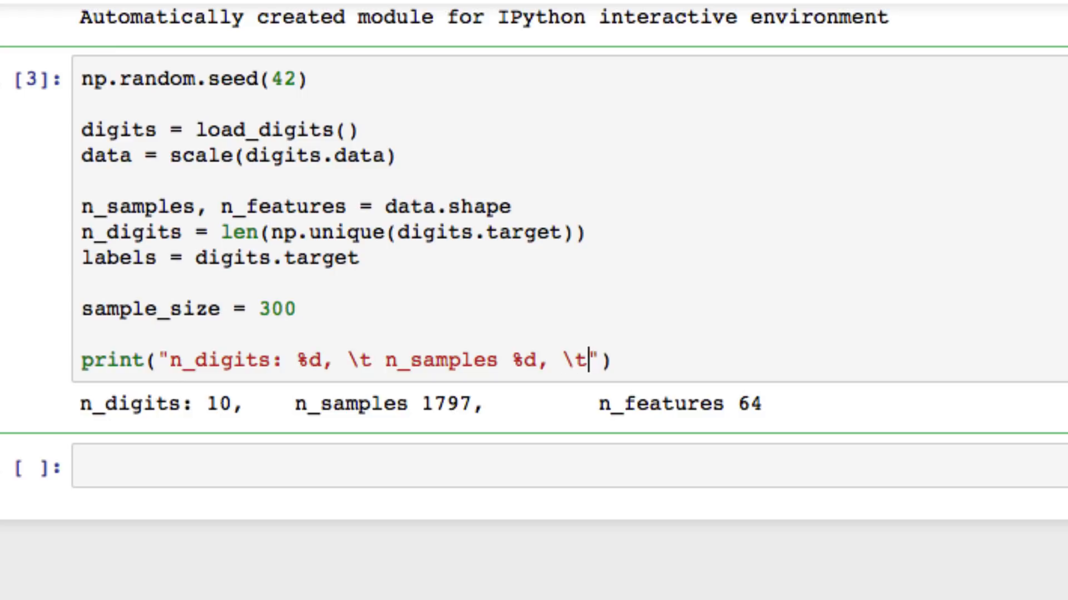
text(n)
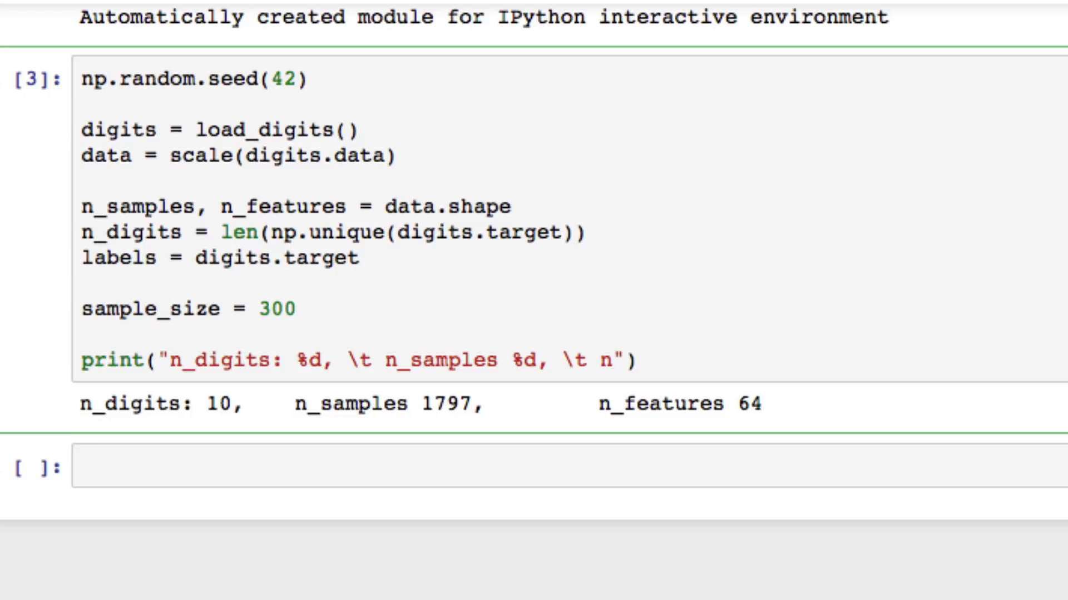
text(_features)
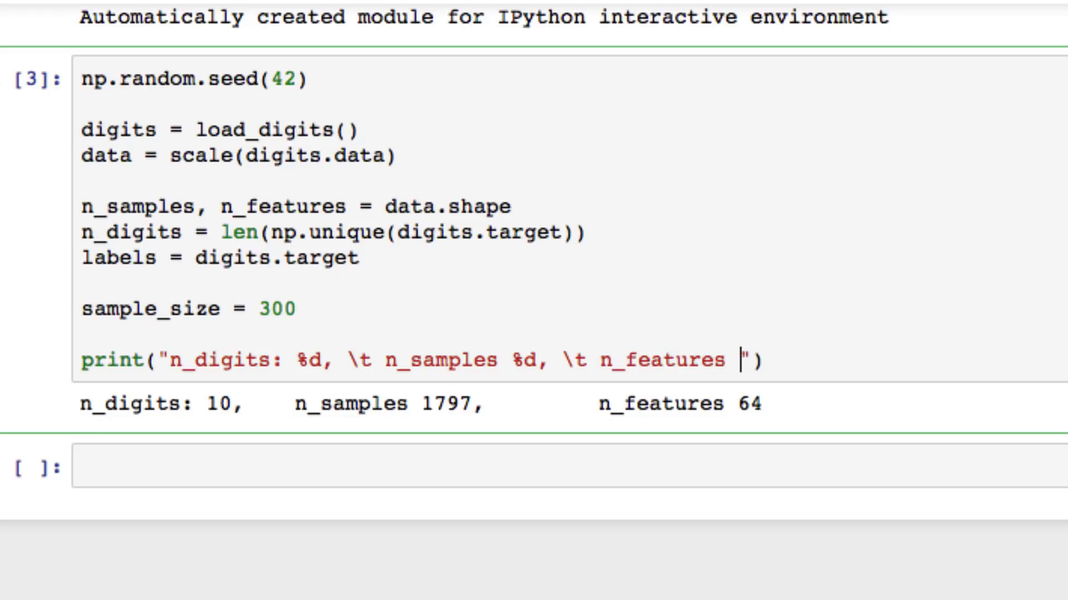
text(%d)
text(%))
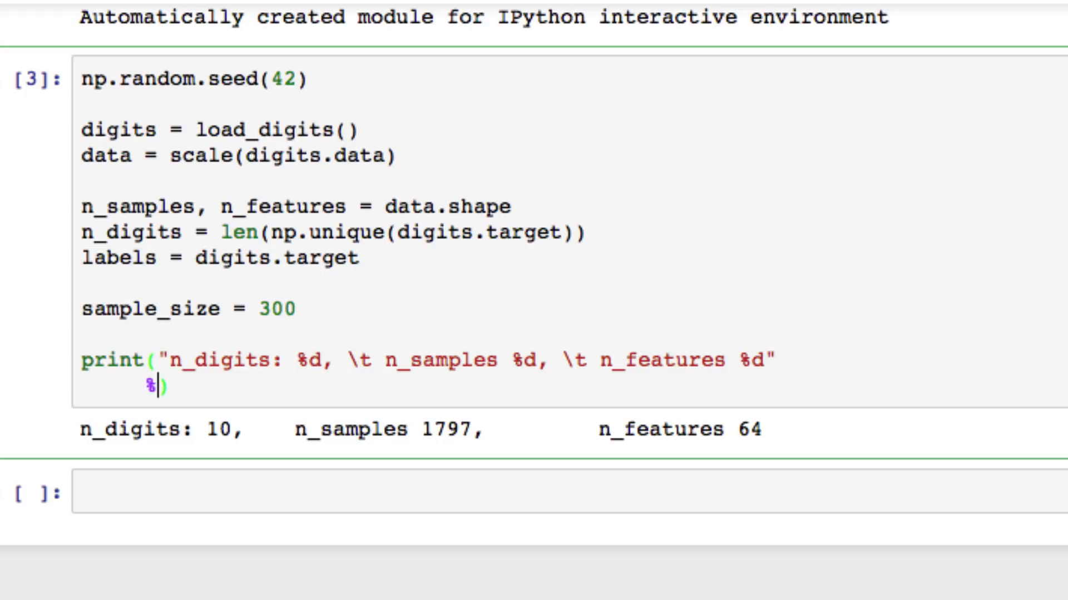
Step: Pass (n_digits, n_samples, n_features) after the % operator in the print call
text((n_digits)
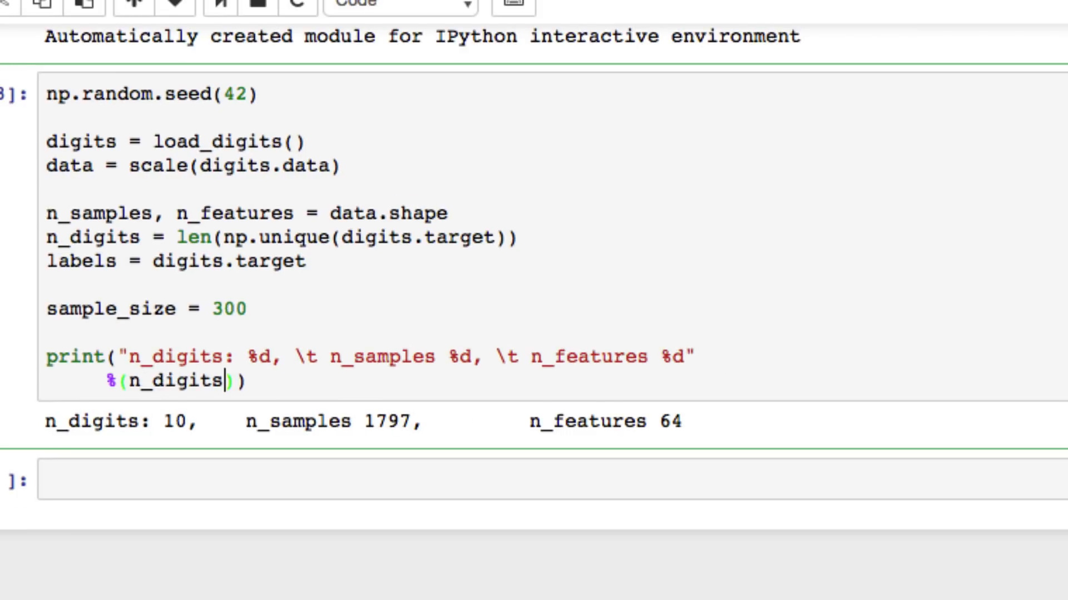
text(, n_sample)
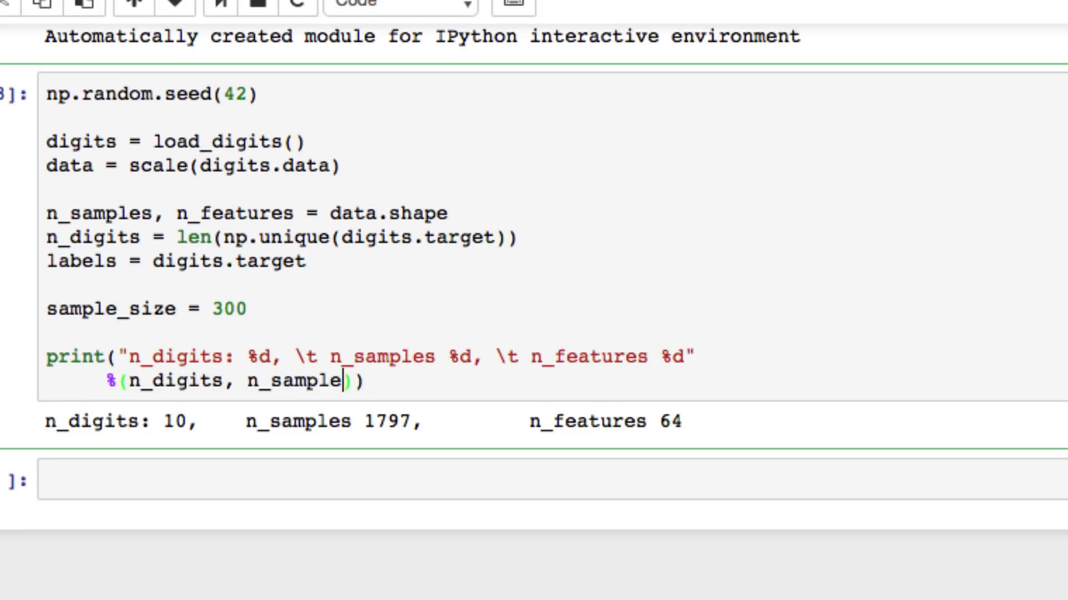
text(s, n_featur)
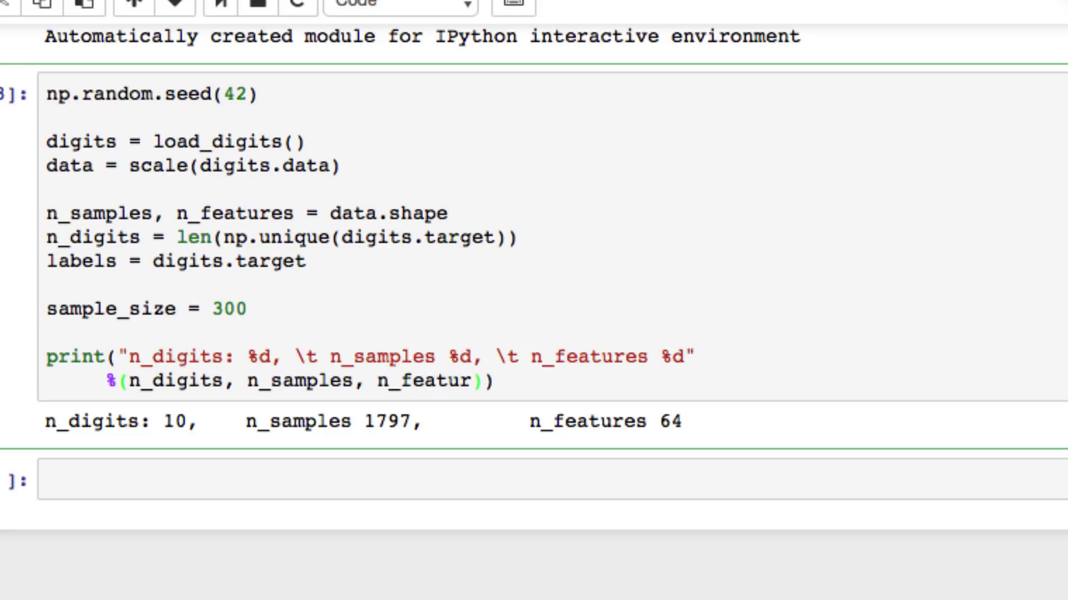
text(es)
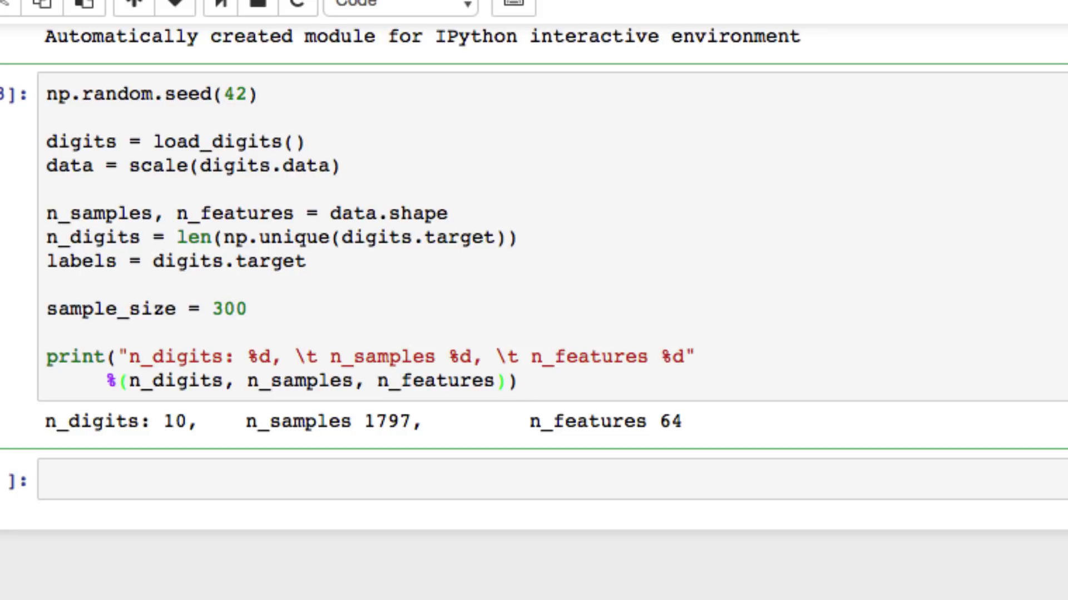
click(493, 380)
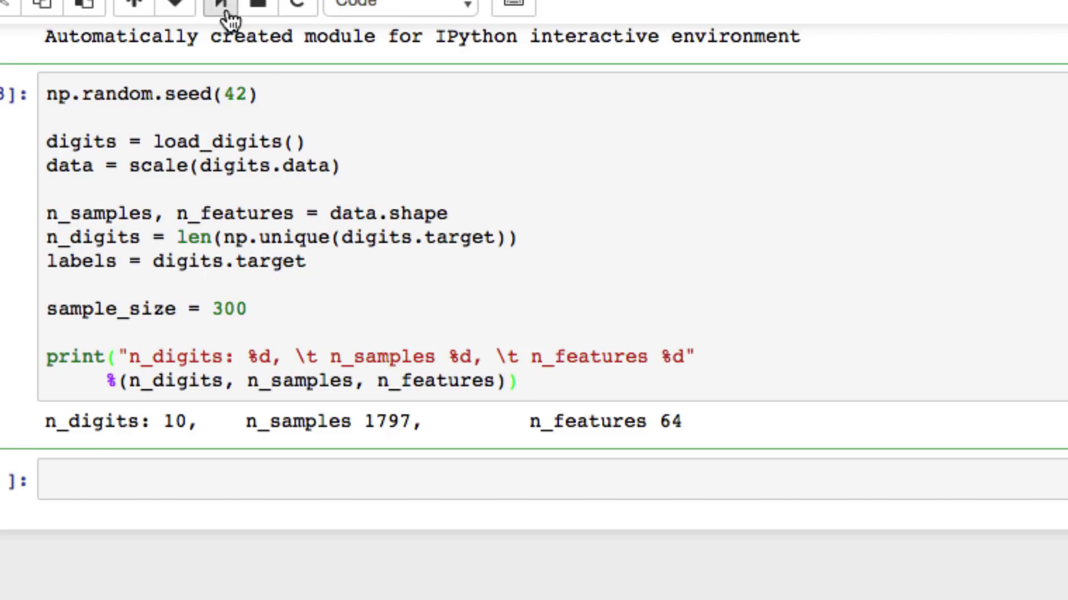
mouse_move(219, 7)
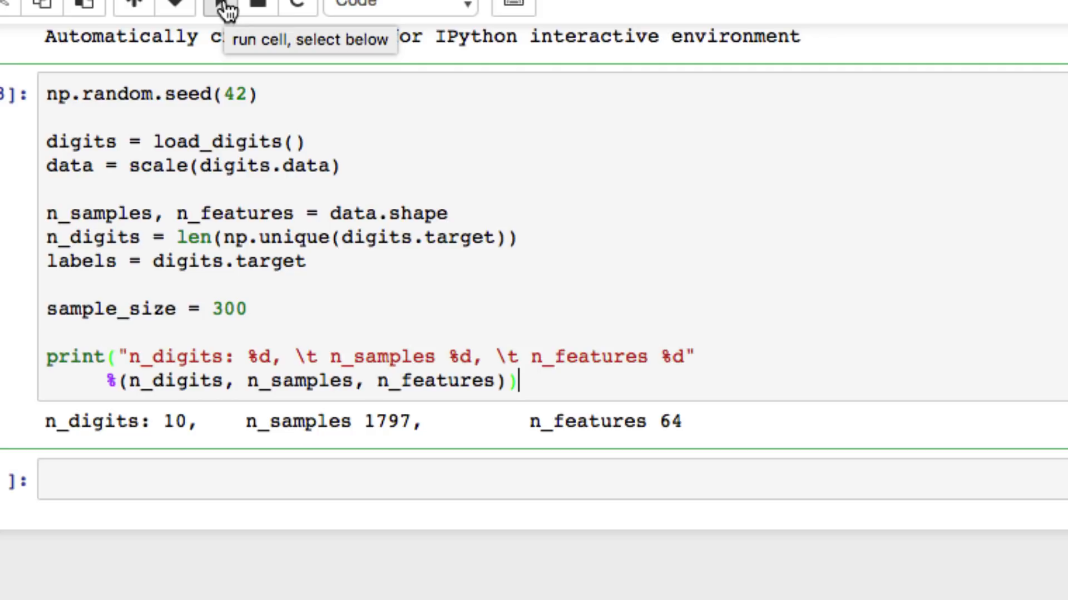
Step: Run the cell to print 10 digits, 1797 samples and 64 features
click(222, 5)
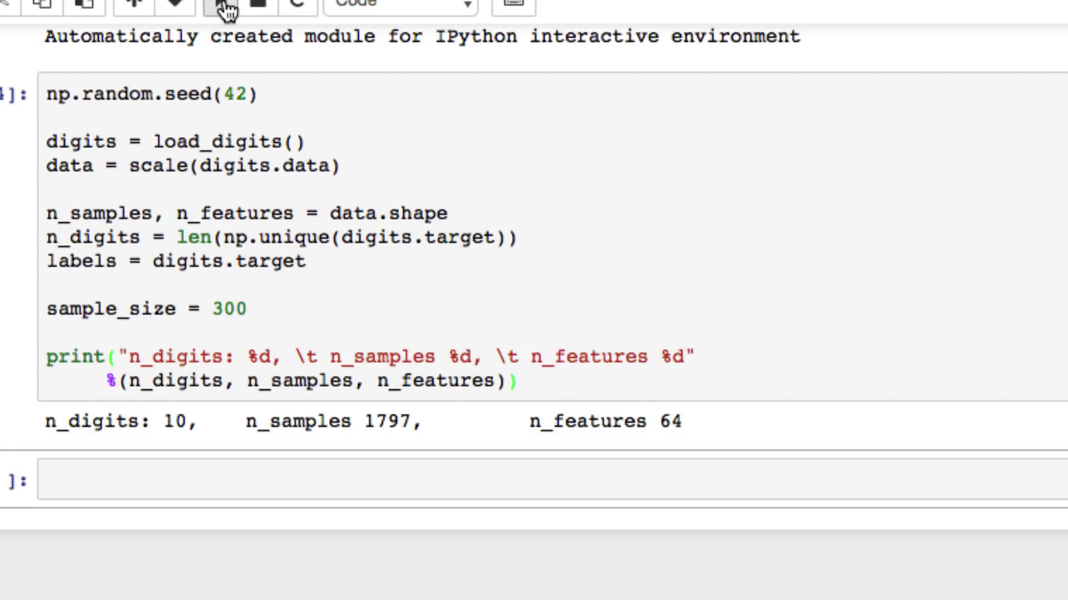